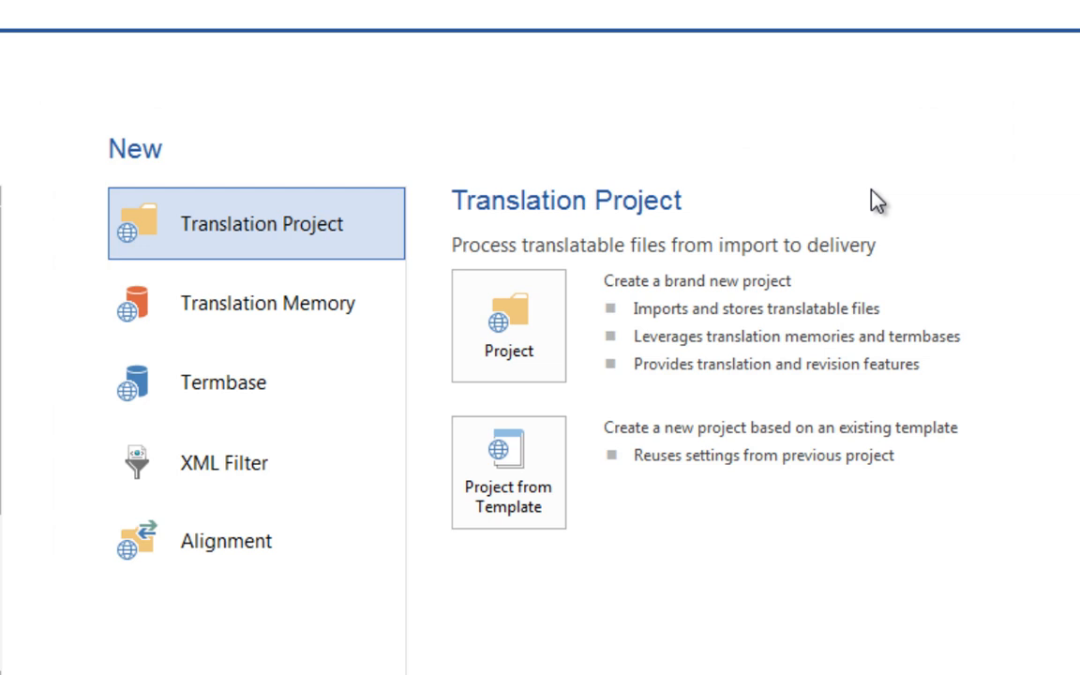
{"action": "mouse_move", "coordinate": [884, 209]}
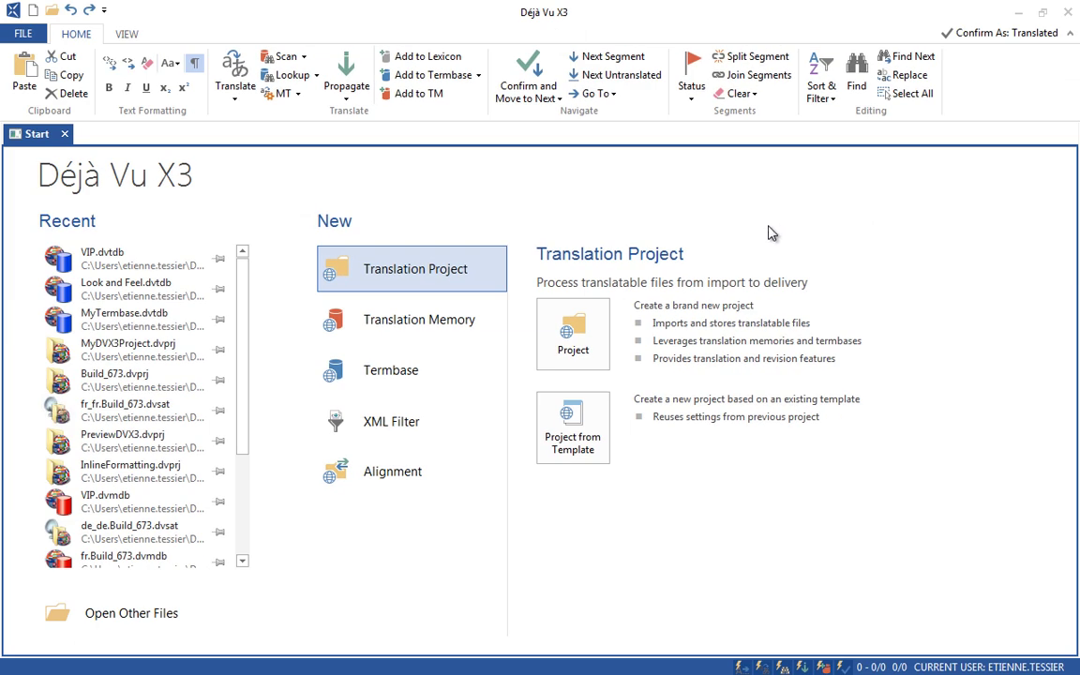
Browse the Open, New, Share and Deliver backstage pages, ending on Tools
{"action": "left_click", "coordinate": [23, 34]}
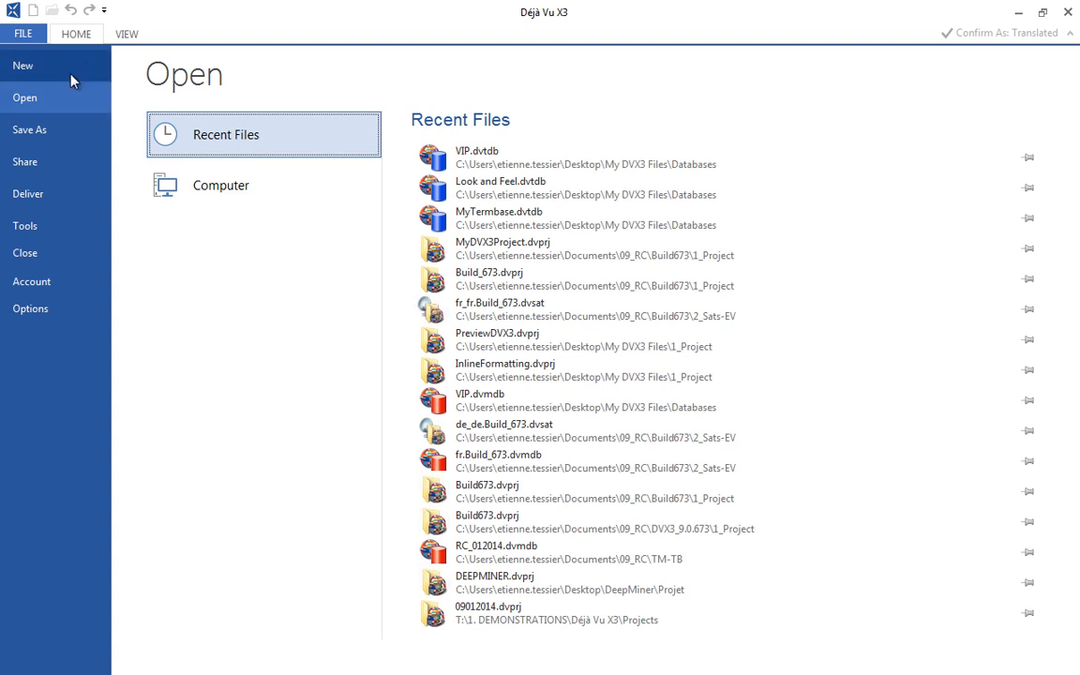
{"action": "left_click", "coordinate": [29, 65]}
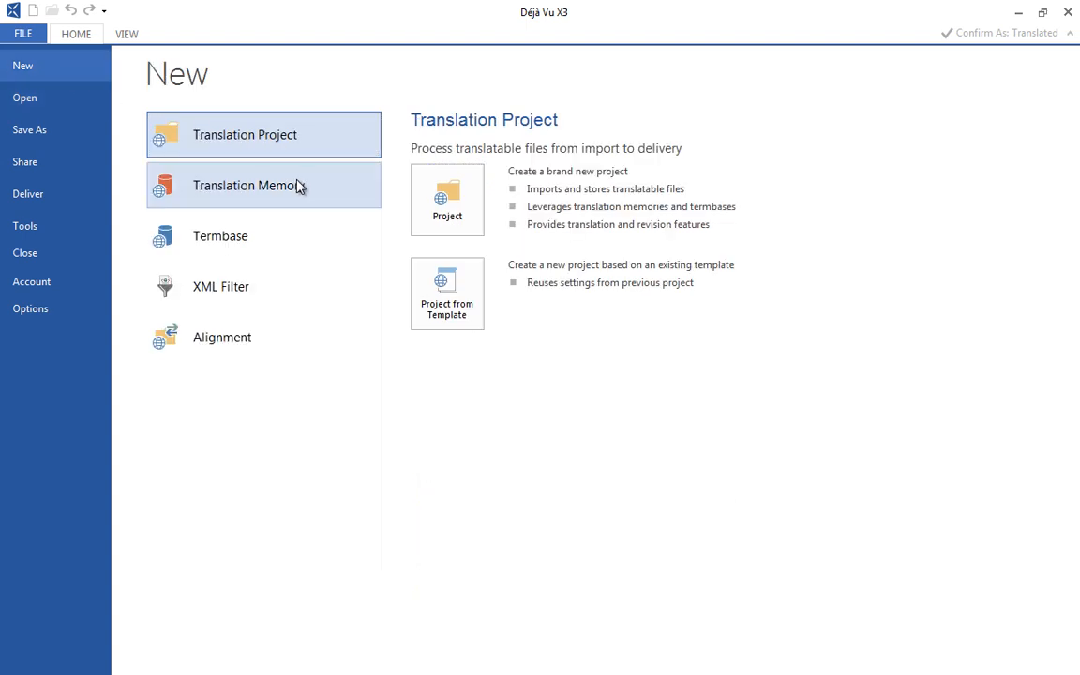
{"action": "mouse_move", "coordinate": [285, 281]}
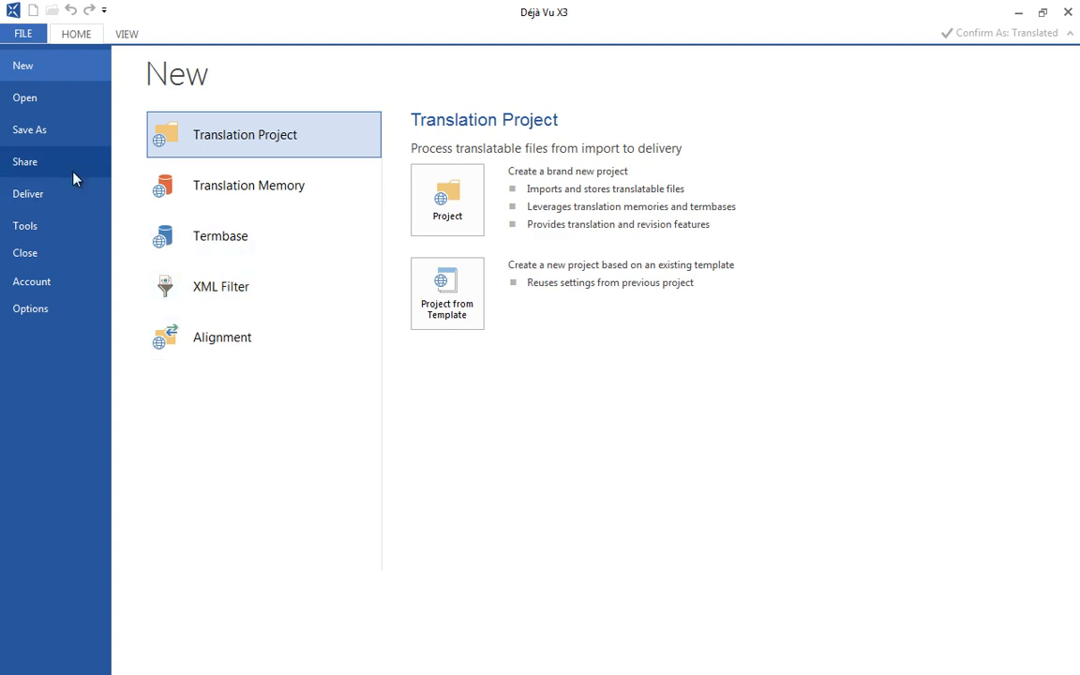
{"action": "left_click", "coordinate": [24, 161]}
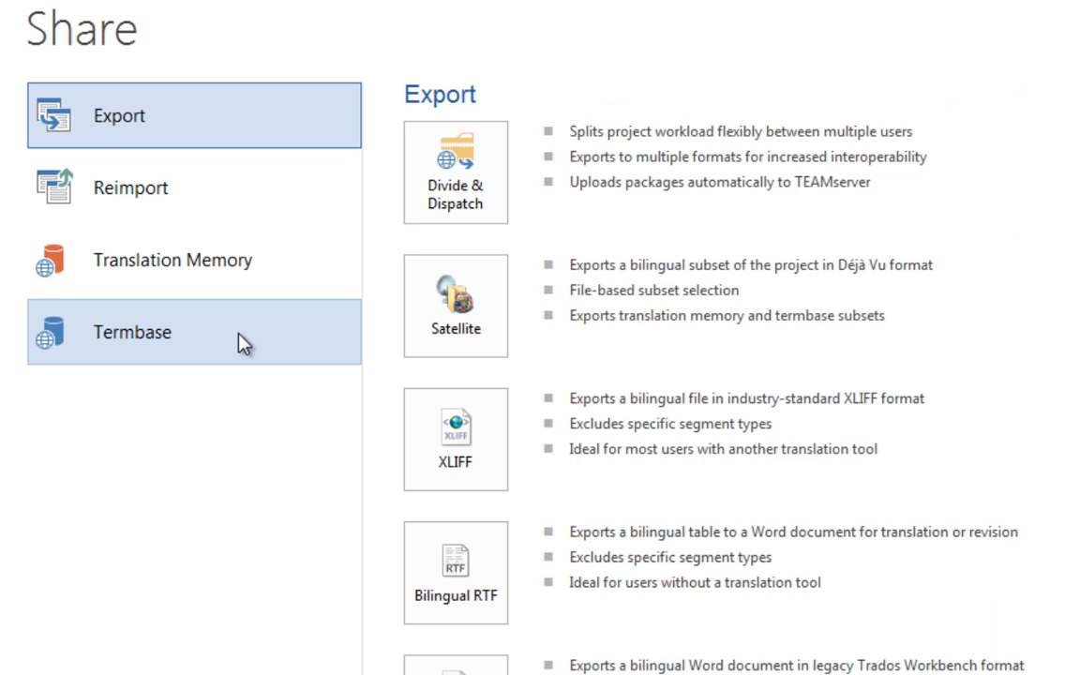
{"action": "left_click", "coordinate": [36, 243]}
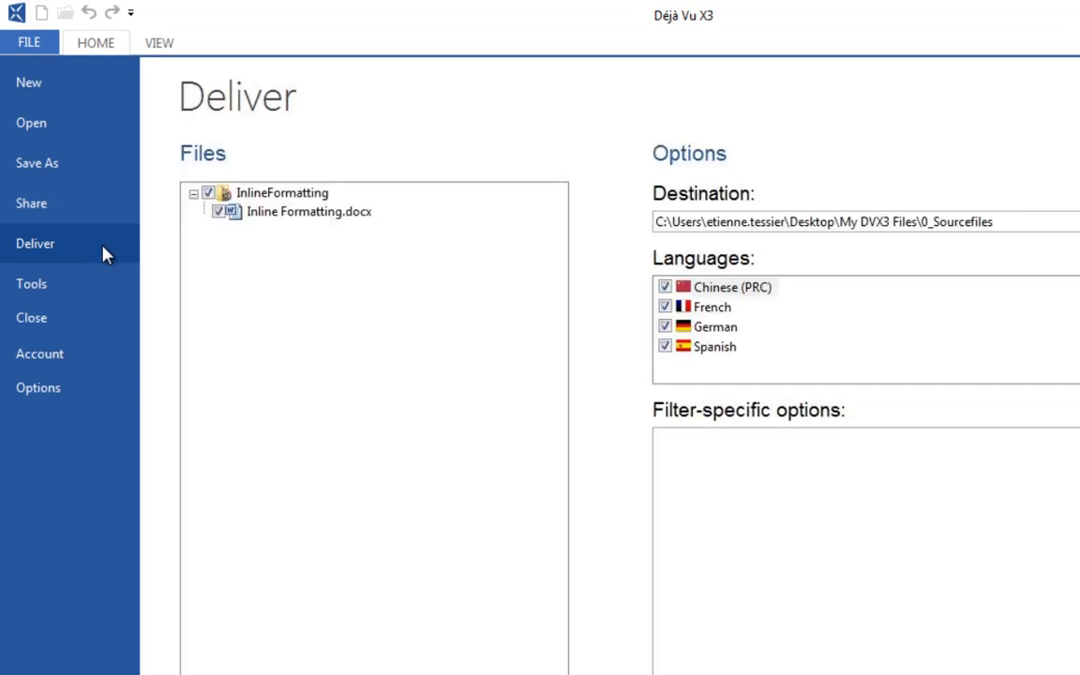
{"action": "left_click", "coordinate": [31, 283]}
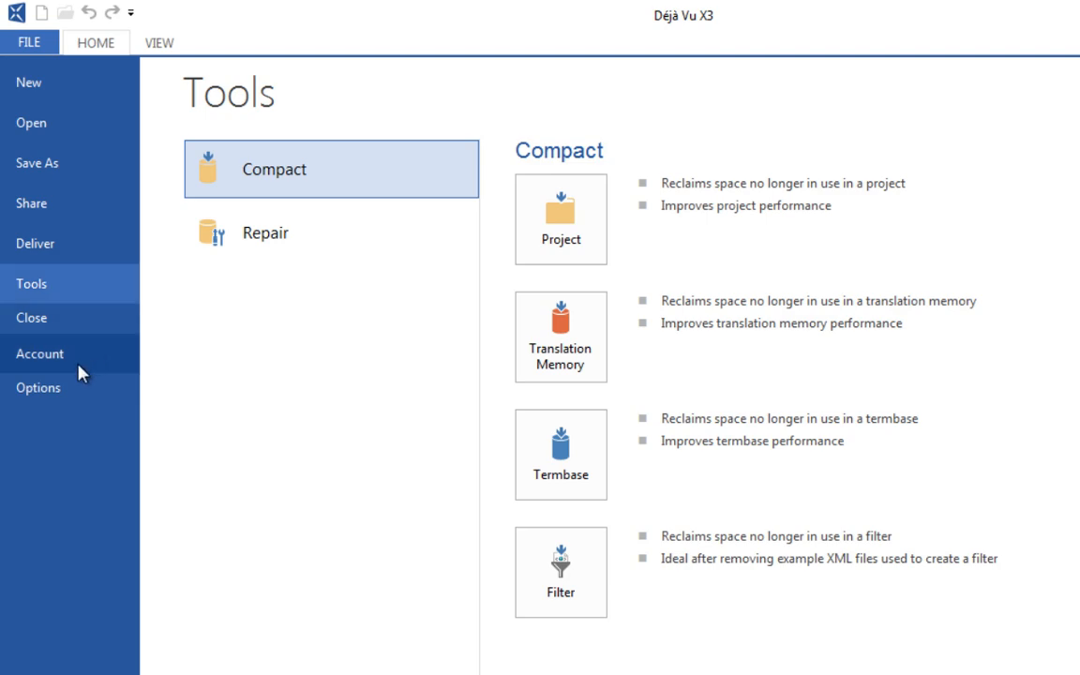
Open Options and scroll through the Translation page's resource, match score and assemble settings
{"action": "left_click", "coordinate": [38, 387]}
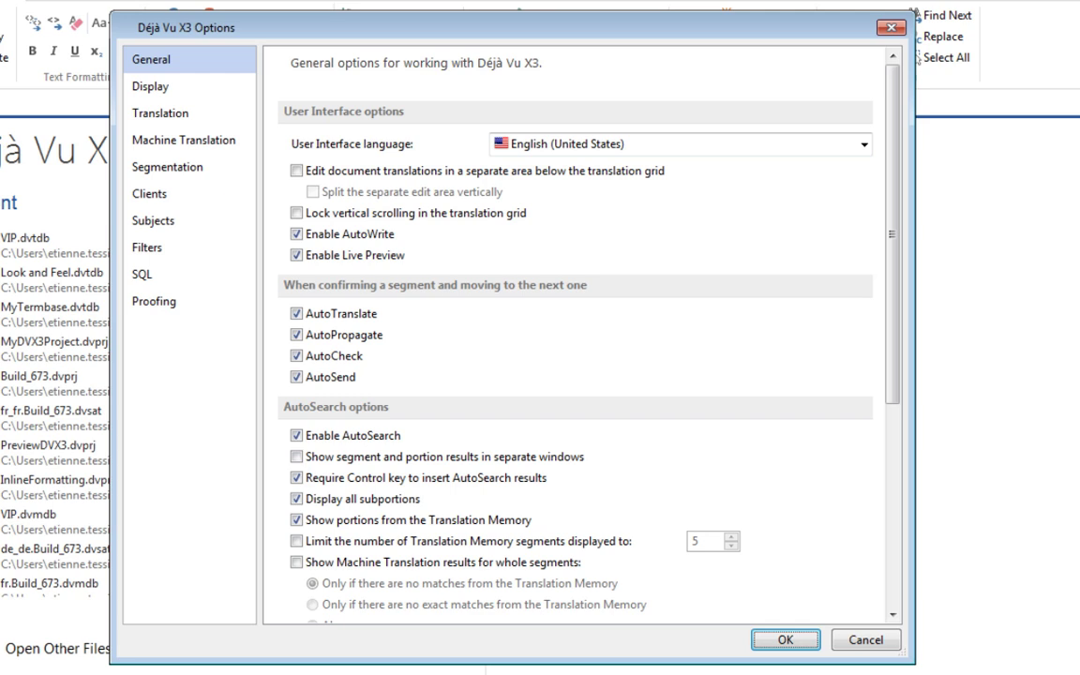
{"action": "mouse_move", "coordinate": [83, 449]}
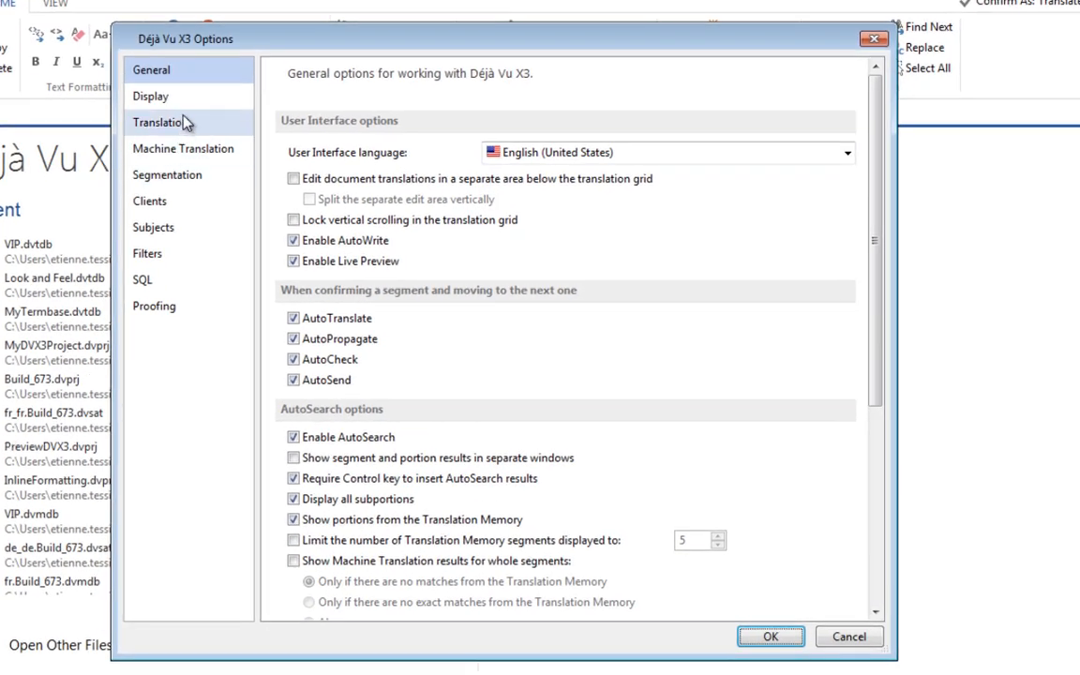
{"action": "left_click", "coordinate": [150, 96]}
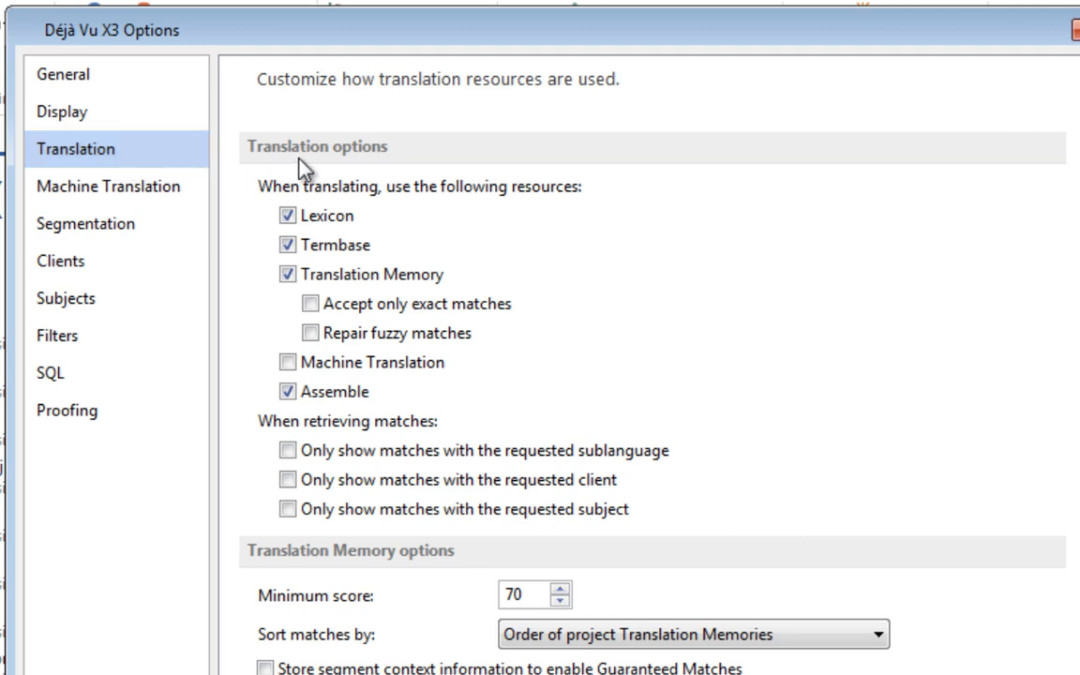
{"action": "mouse_move", "coordinate": [1064, 329]}
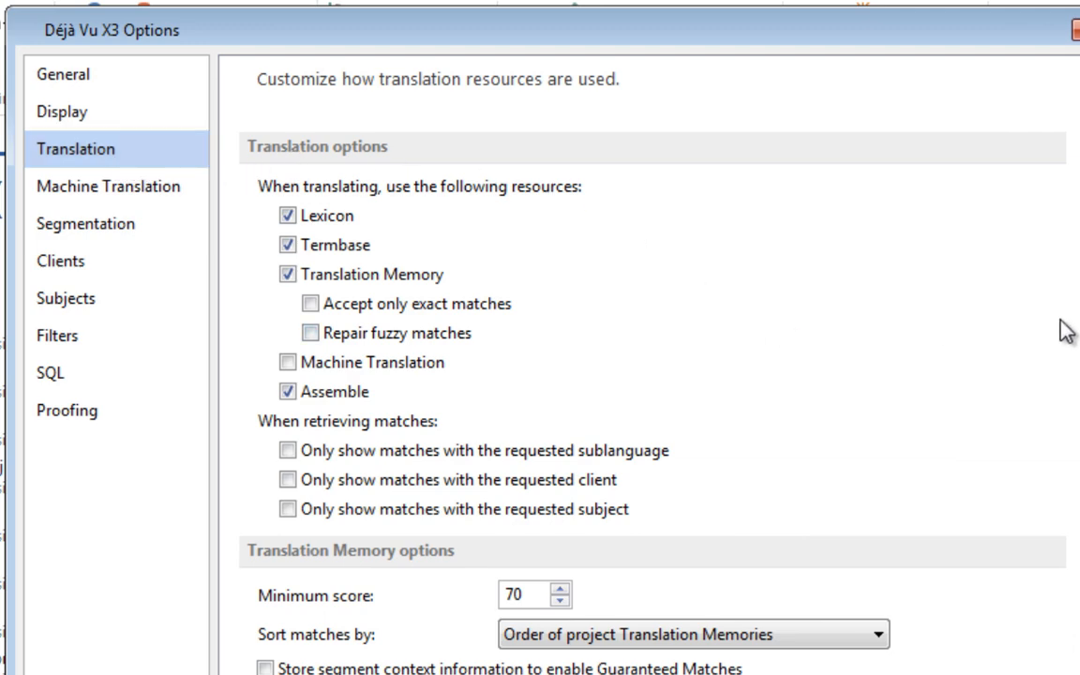
{"action": "scroll", "scroll_direction": "down", "scroll_amount": 3}
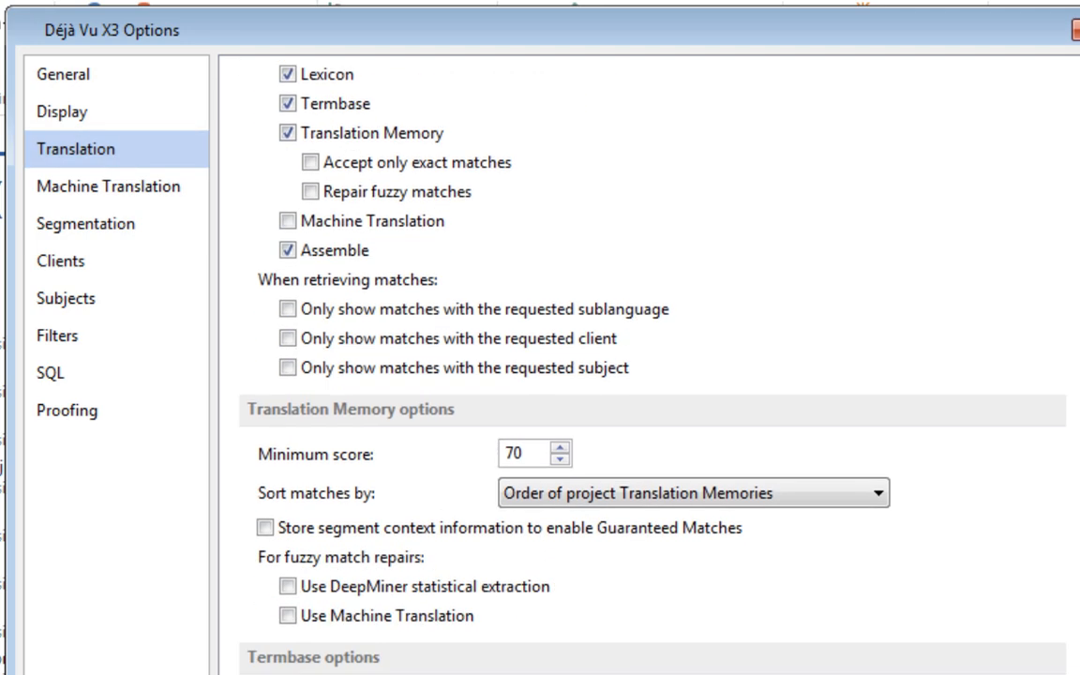
{"action": "scroll", "scroll_direction": "down", "scroll_amount": 3}
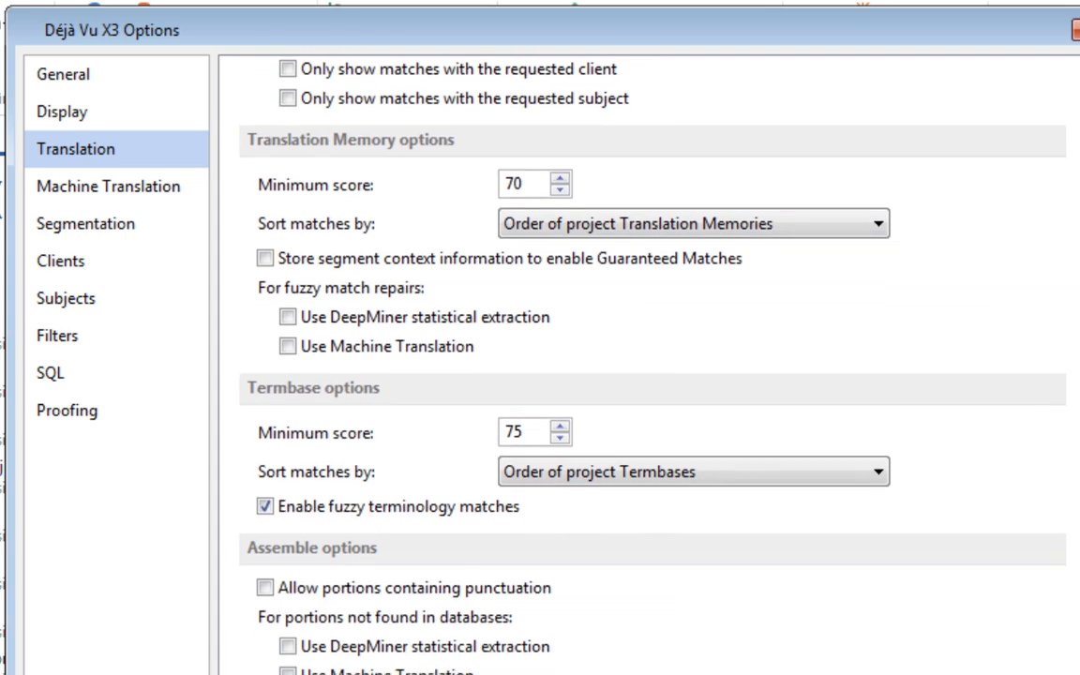
{"action": "scroll", "scroll_direction": "down", "scroll_amount": 3}
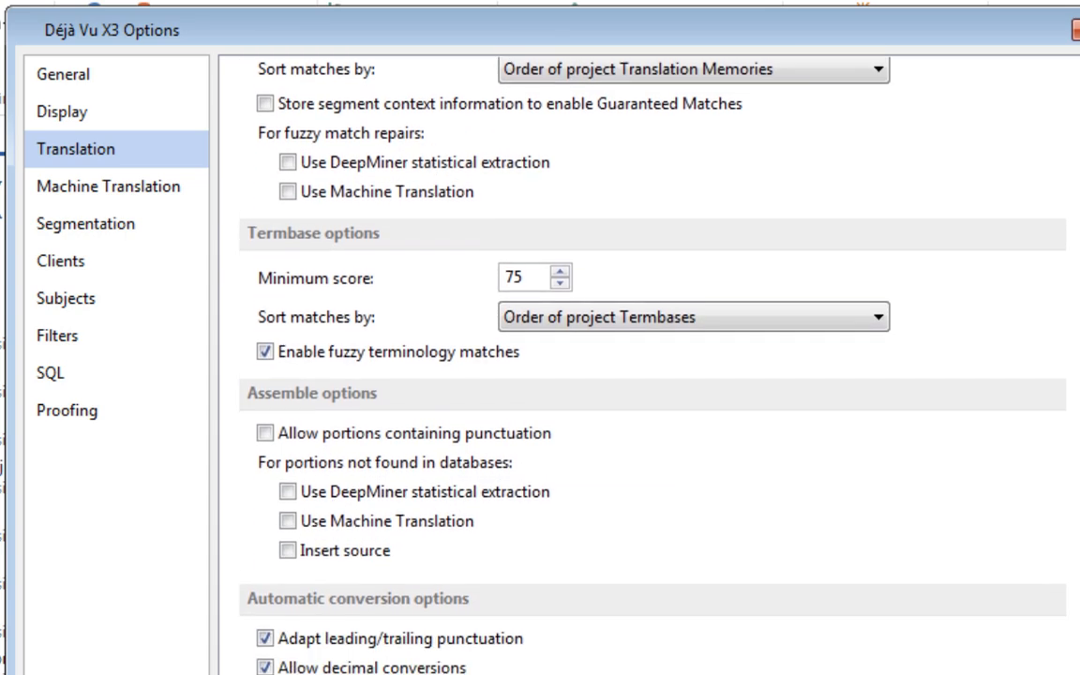
{"action": "scroll", "scroll_direction": "down", "scroll_amount": 3}
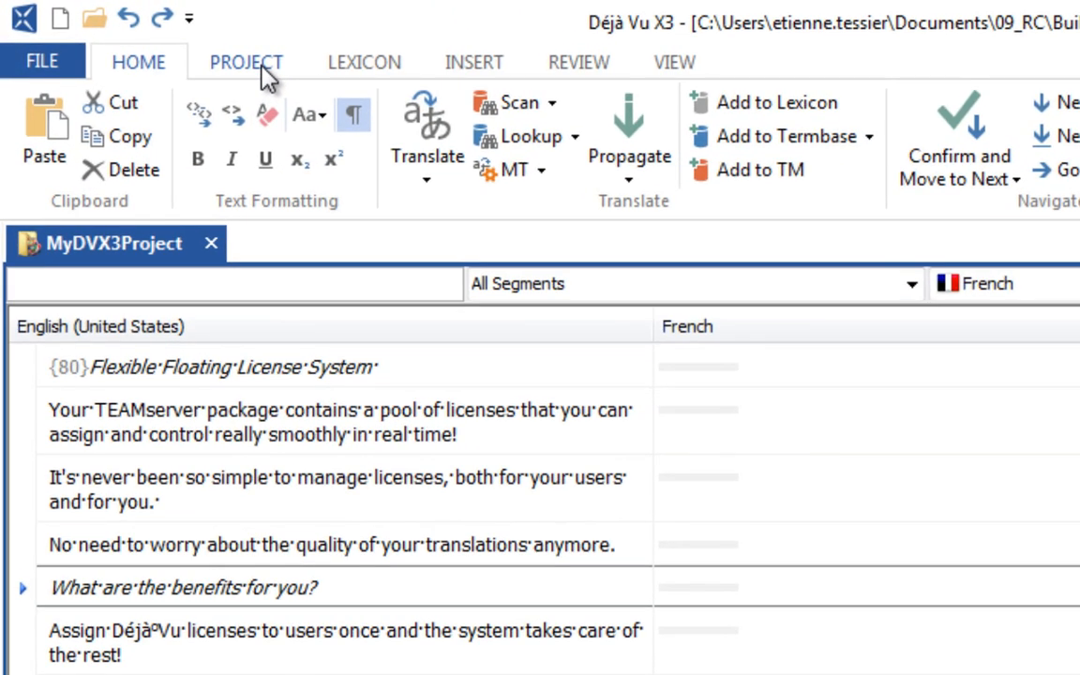
Browse the Project, Lexicon, Insert and Review ribbon tabs, then return to Home
{"action": "left_click", "coordinate": [247, 62]}
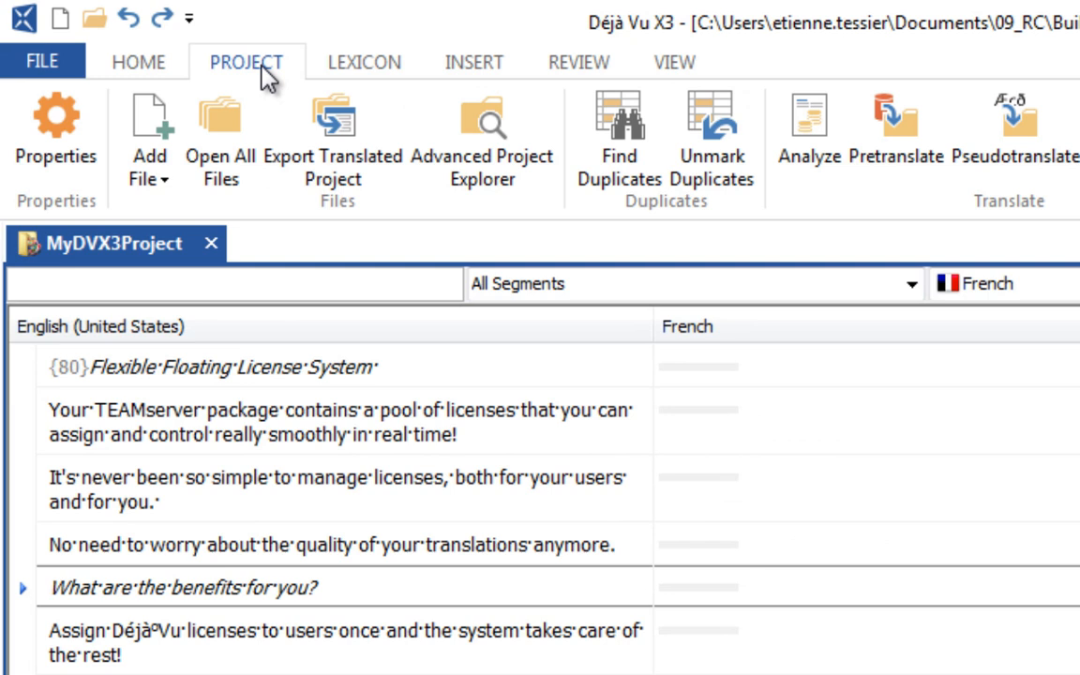
{"action": "left_click", "coordinate": [363, 62]}
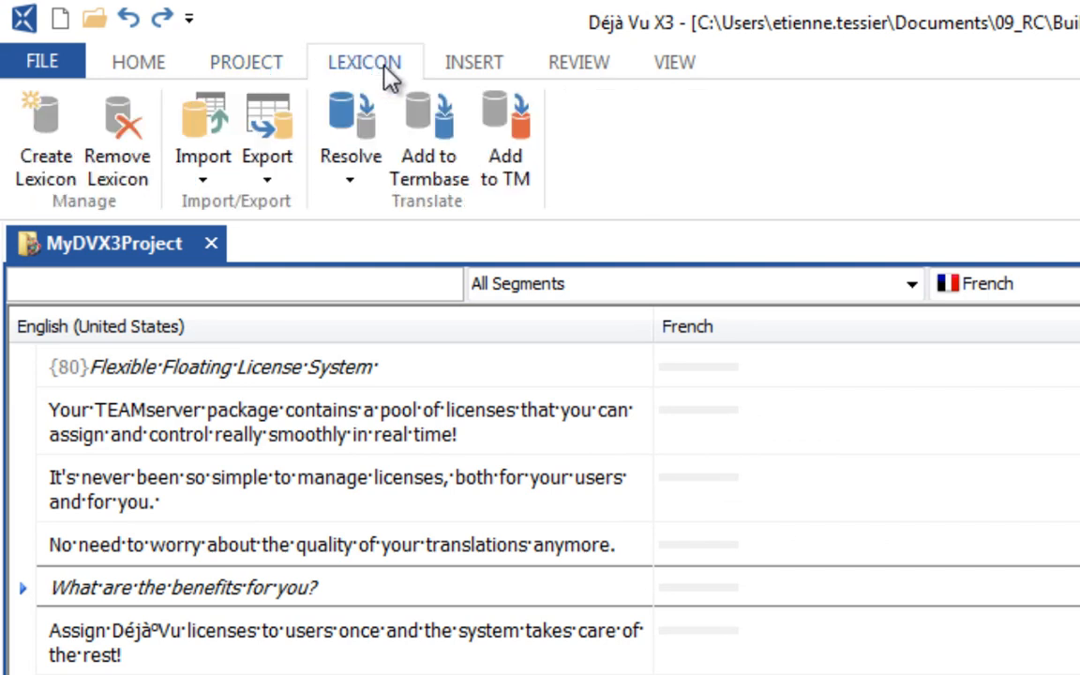
{"action": "mouse_move", "coordinate": [472, 80]}
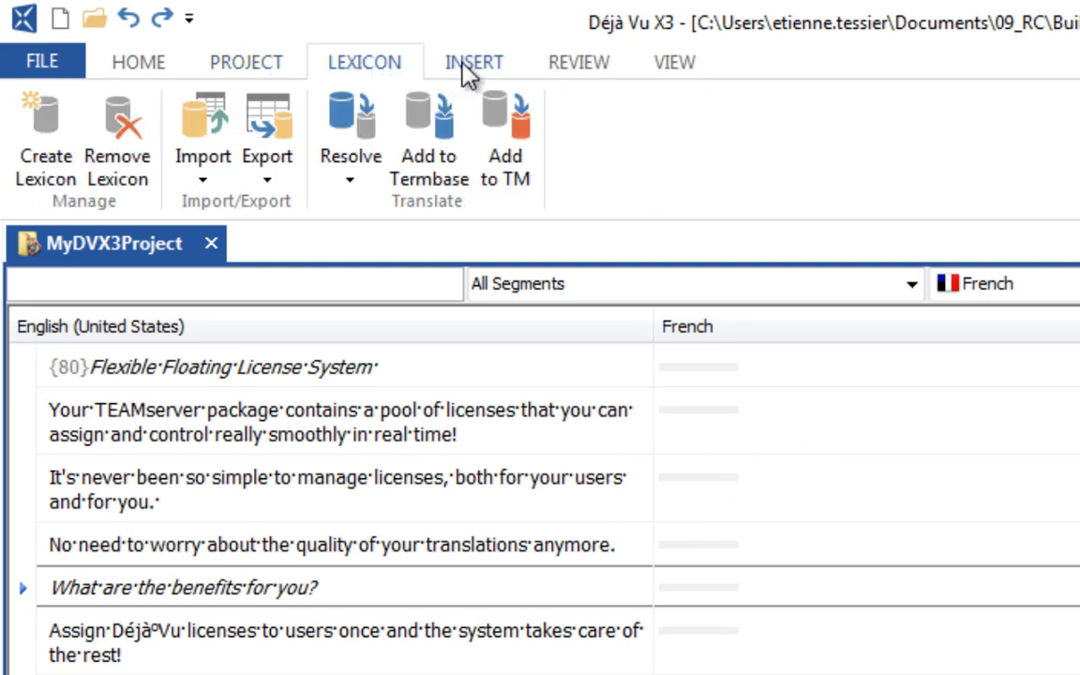
{"action": "left_click", "coordinate": [472, 62]}
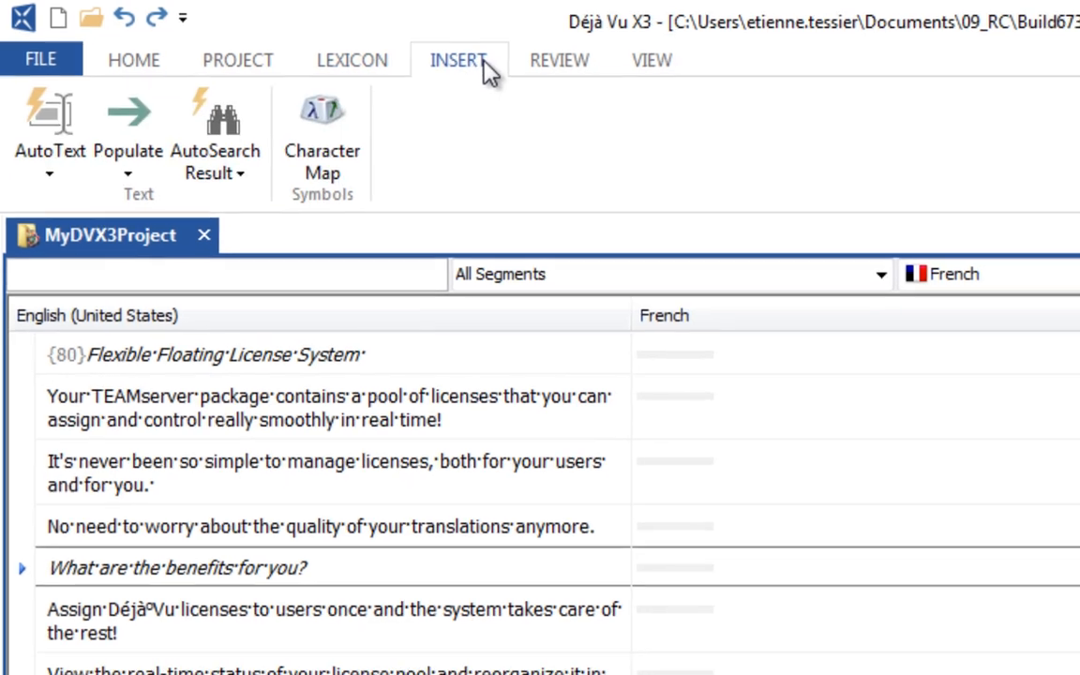
{"action": "left_click", "coordinate": [461, 49]}
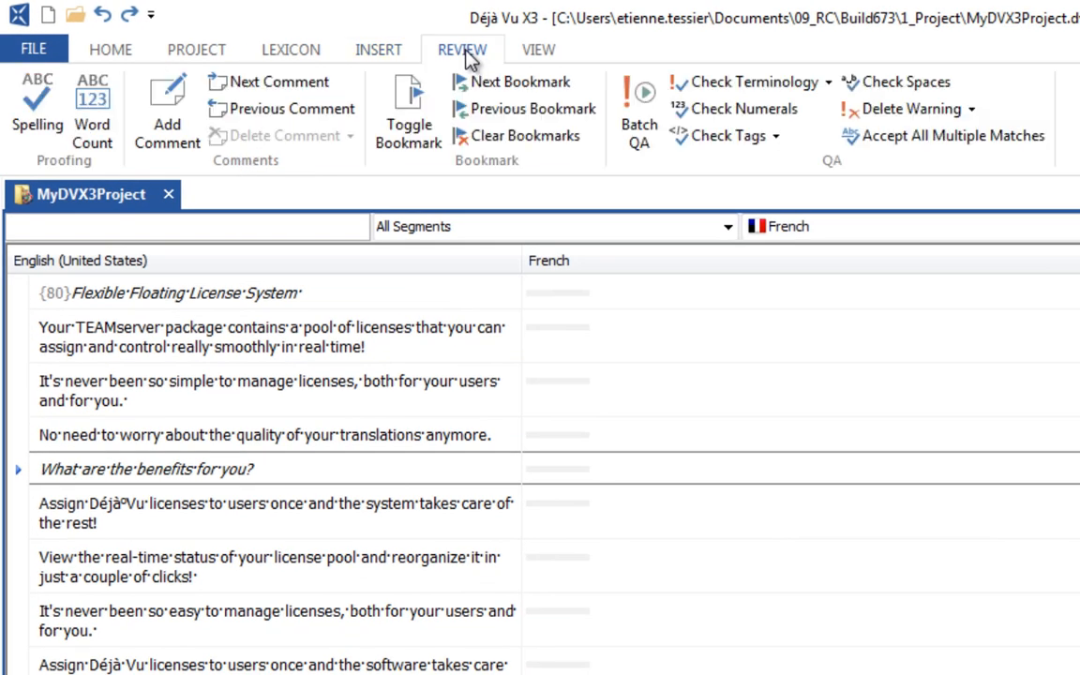
{"action": "left_click", "coordinate": [538, 48]}
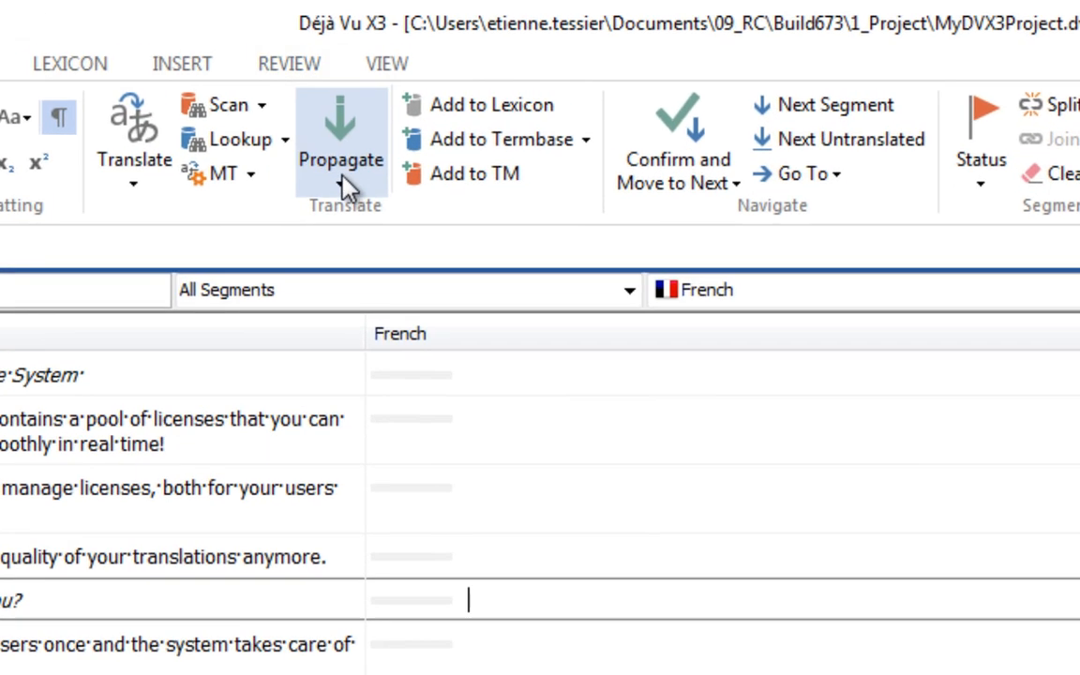
{"action": "mouse_move", "coordinate": [354, 192]}
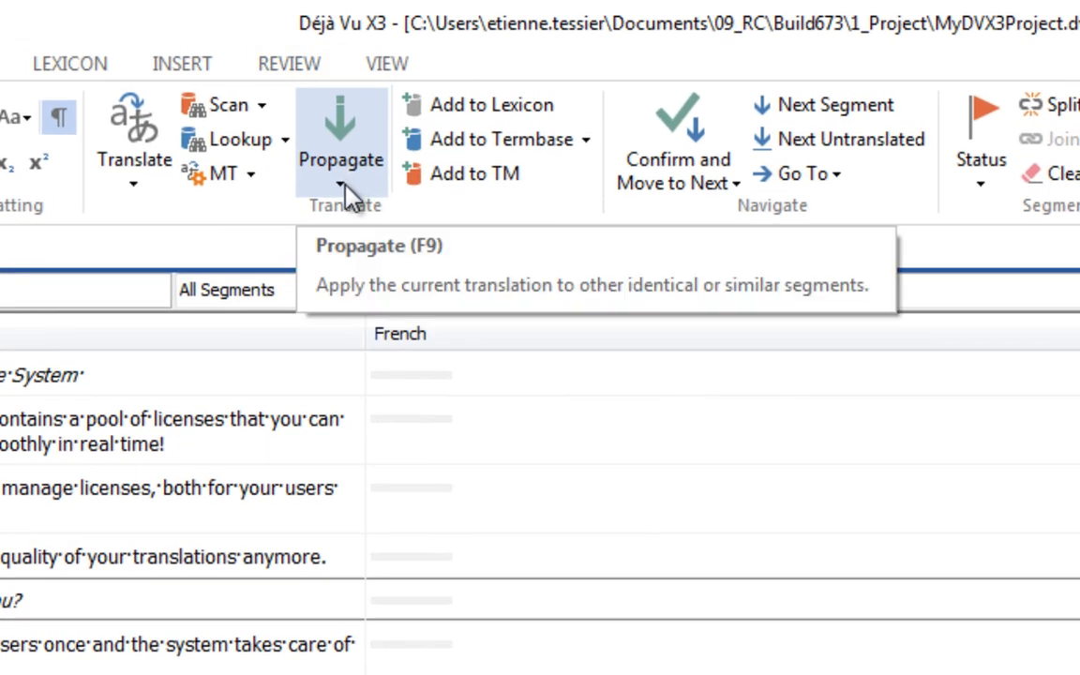
{"action": "left_click", "coordinate": [358, 176]}
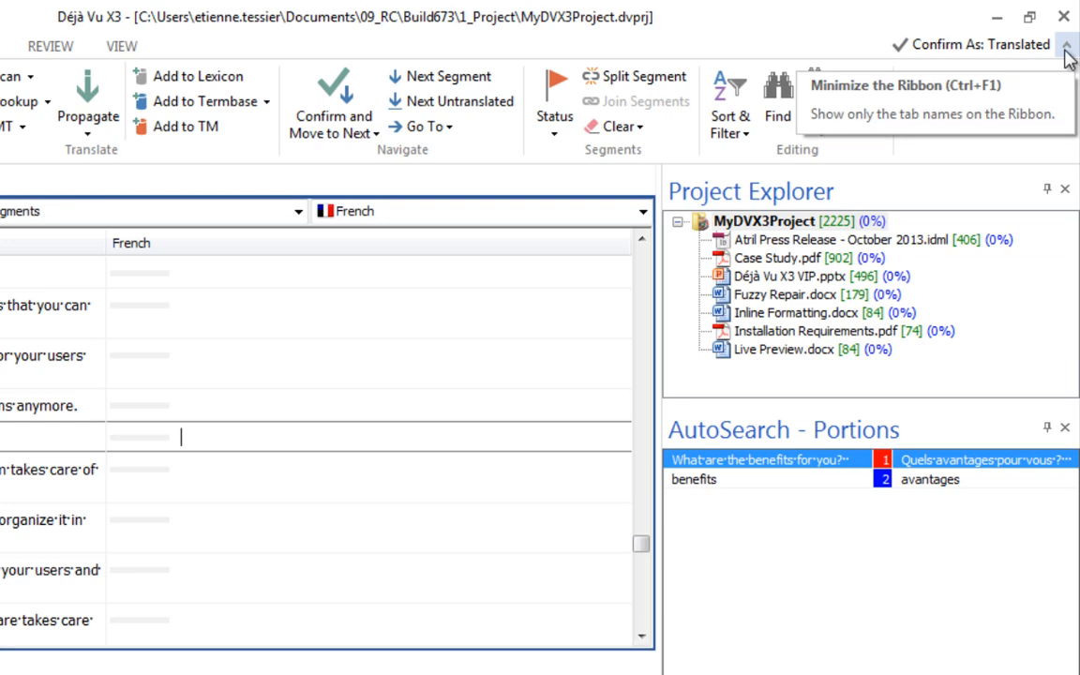
Collapse the ribbon and open the Quick Access Toolbar customisation page
{"action": "left_click", "coordinate": [1070, 44]}
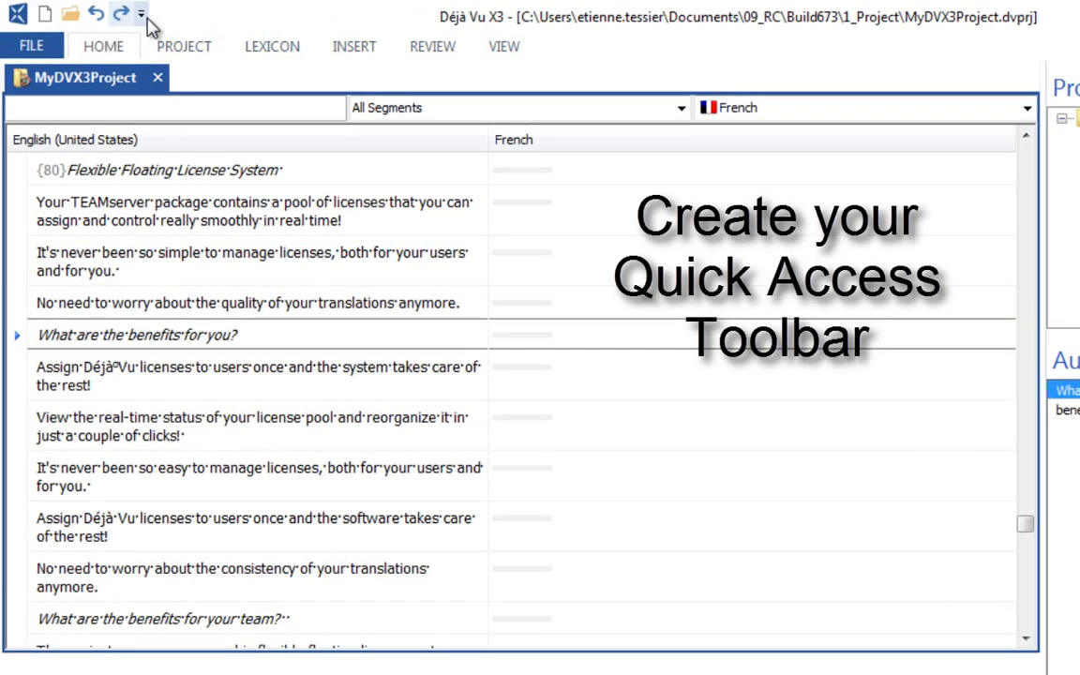
{"action": "left_click", "coordinate": [139, 15]}
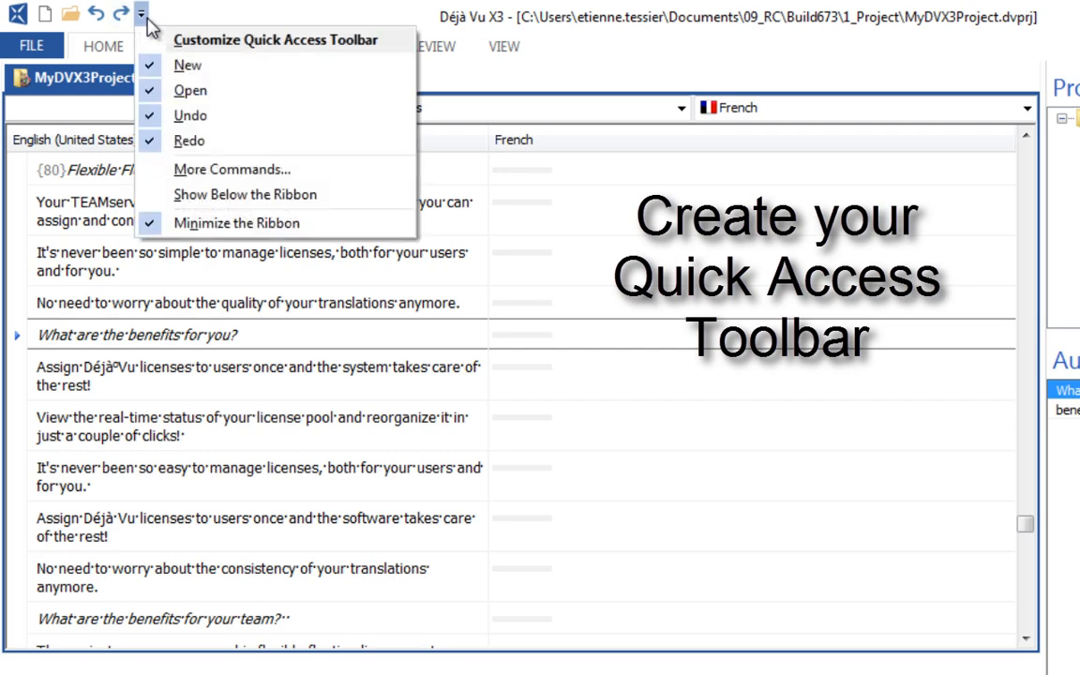
{"action": "left_click", "coordinate": [232, 169]}
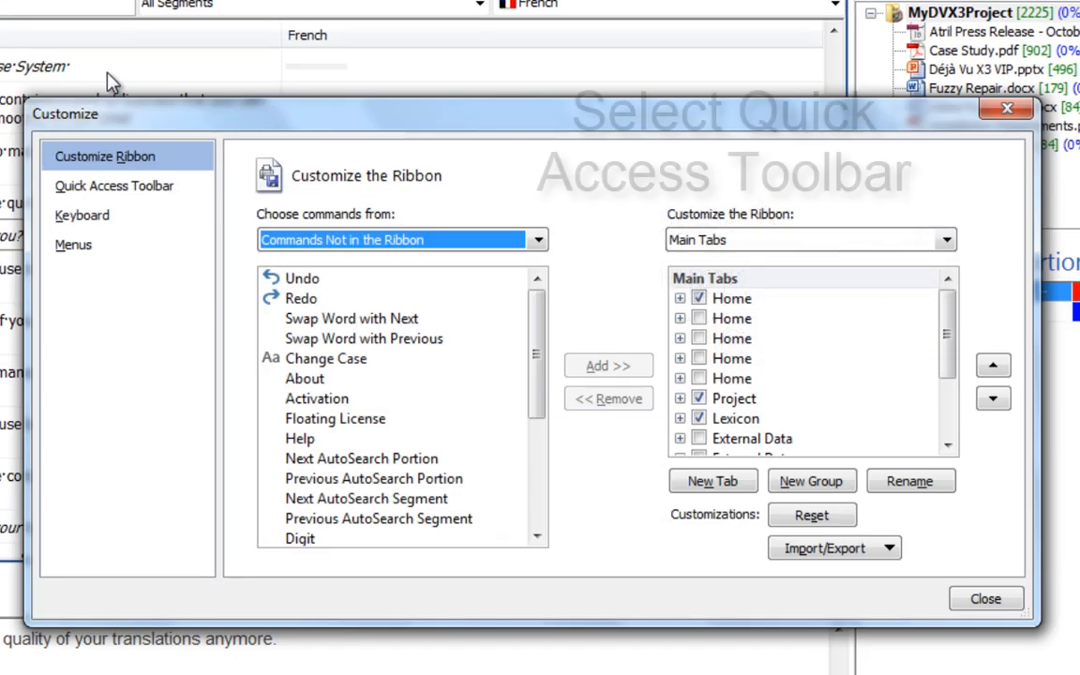
{"action": "left_click", "coordinate": [115, 186]}
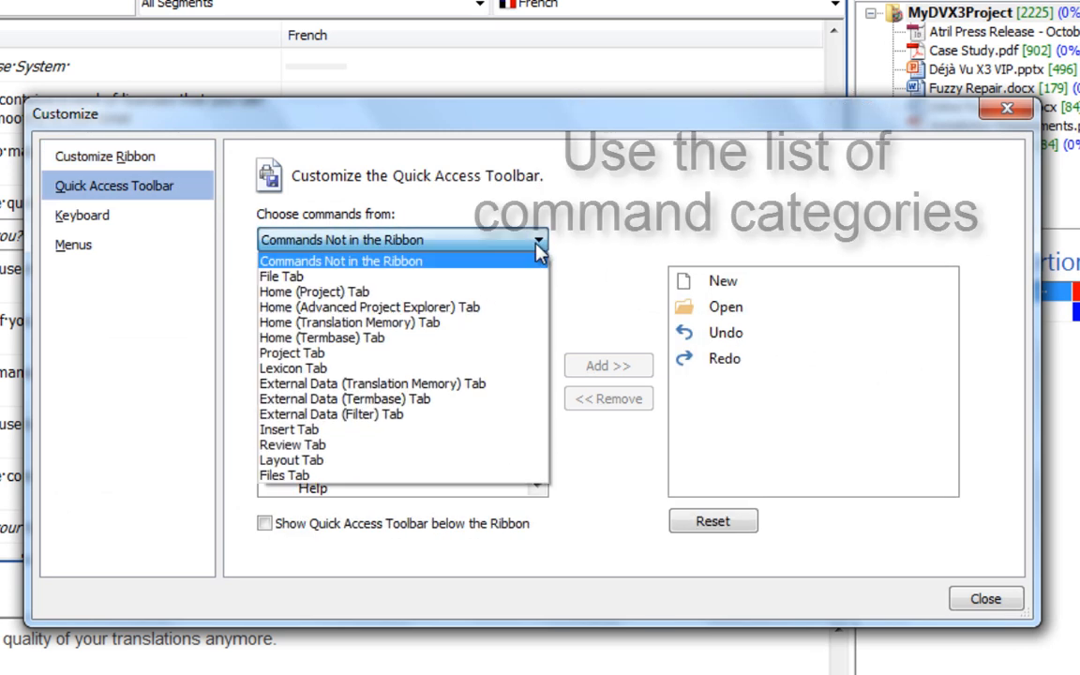
Add Divide & Dispatch, Add Folder and Delete Warning, then close the dialog
{"action": "left_click", "coordinate": [281, 276]}
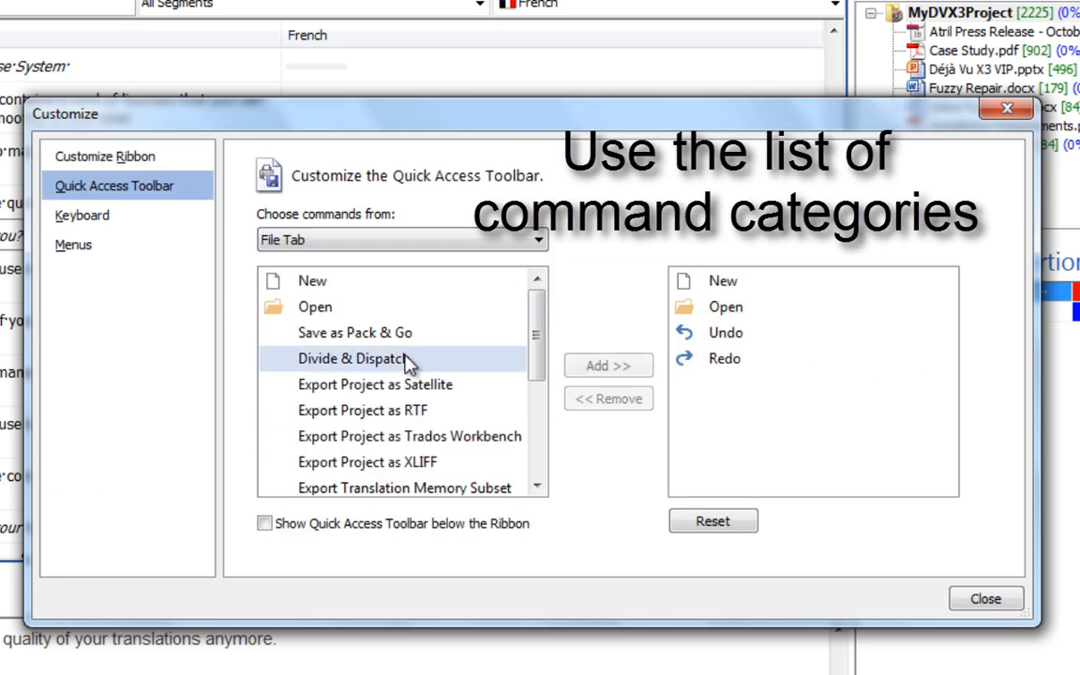
{"action": "left_click", "coordinate": [607, 366]}
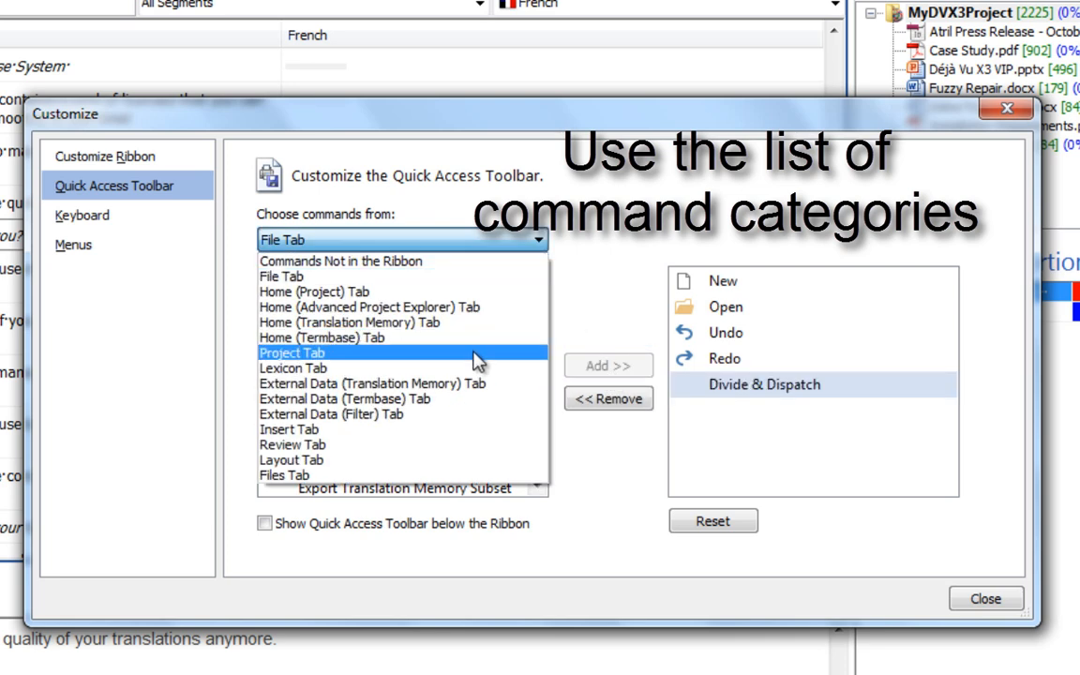
{"action": "left_click", "coordinate": [292, 353]}
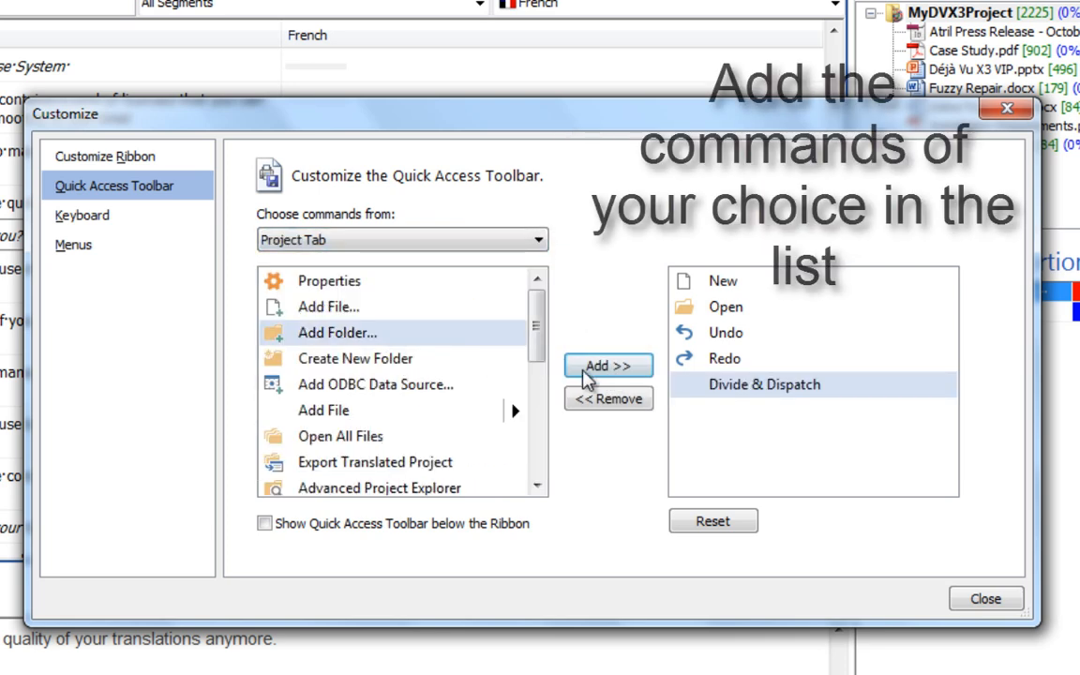
{"action": "left_click", "coordinate": [609, 366]}
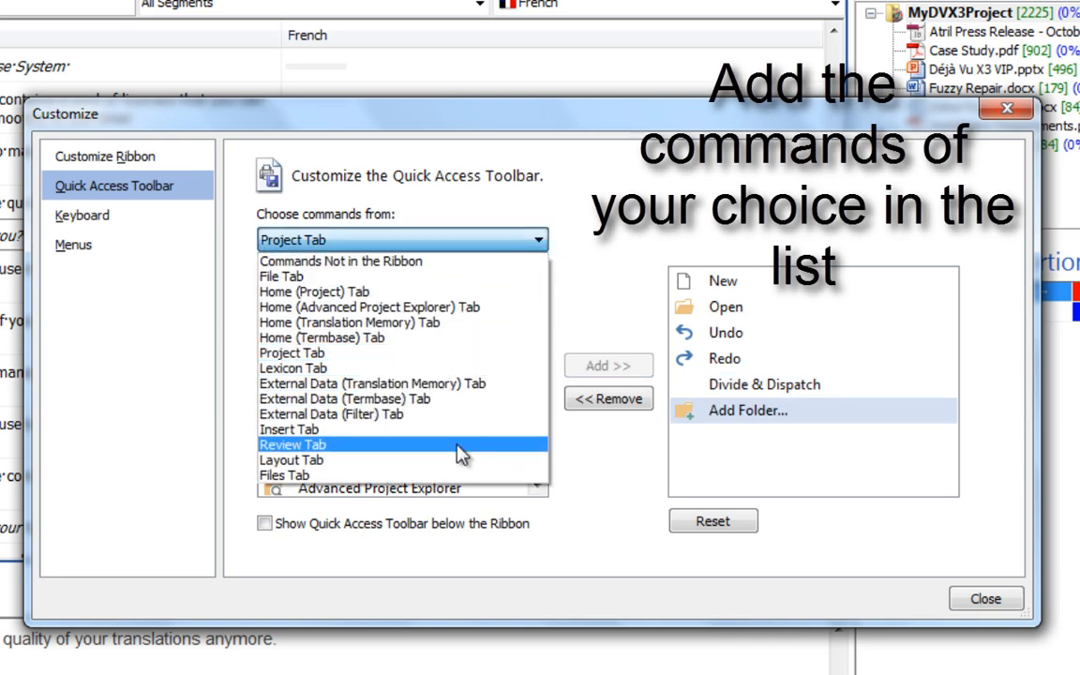
{"action": "left_click", "coordinate": [292, 443]}
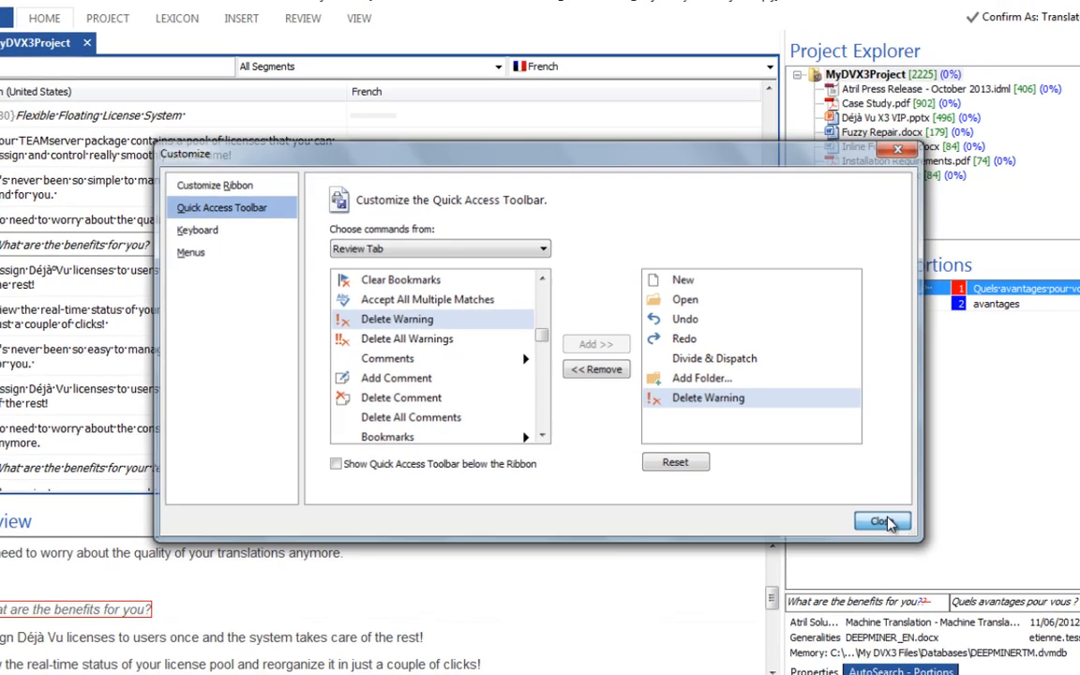
{"action": "left_click", "coordinate": [881, 522]}
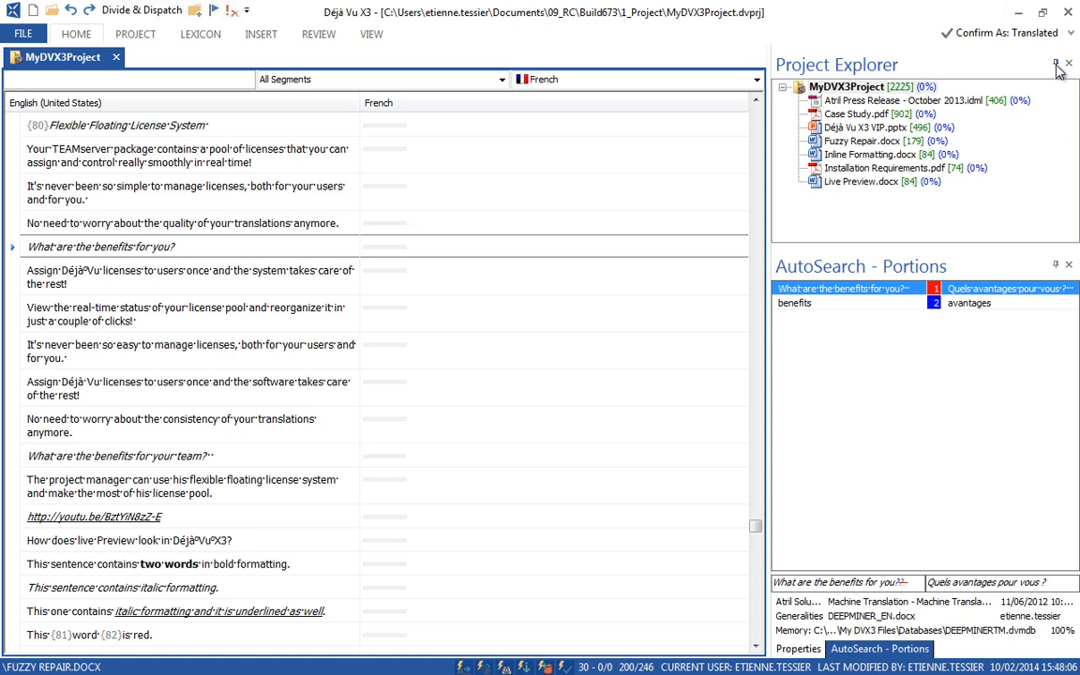
Auto-hide Project Explorer, then apply Reset Layout from the View tab
{"action": "left_click", "coordinate": [1067, 62]}
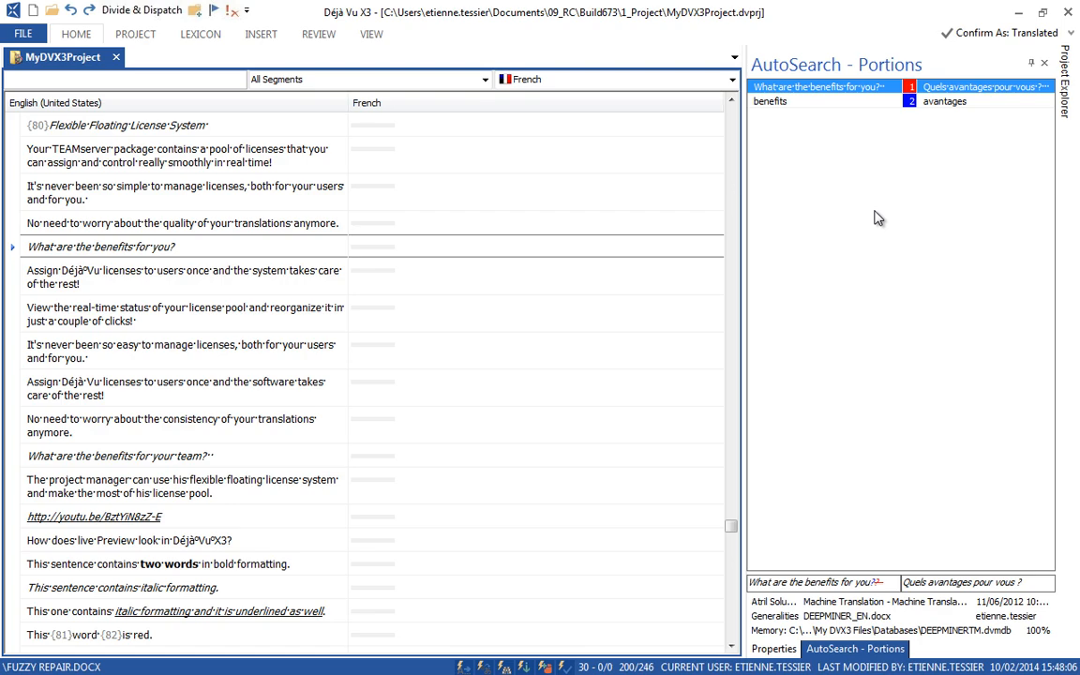
{"action": "left_click", "coordinate": [372, 35]}
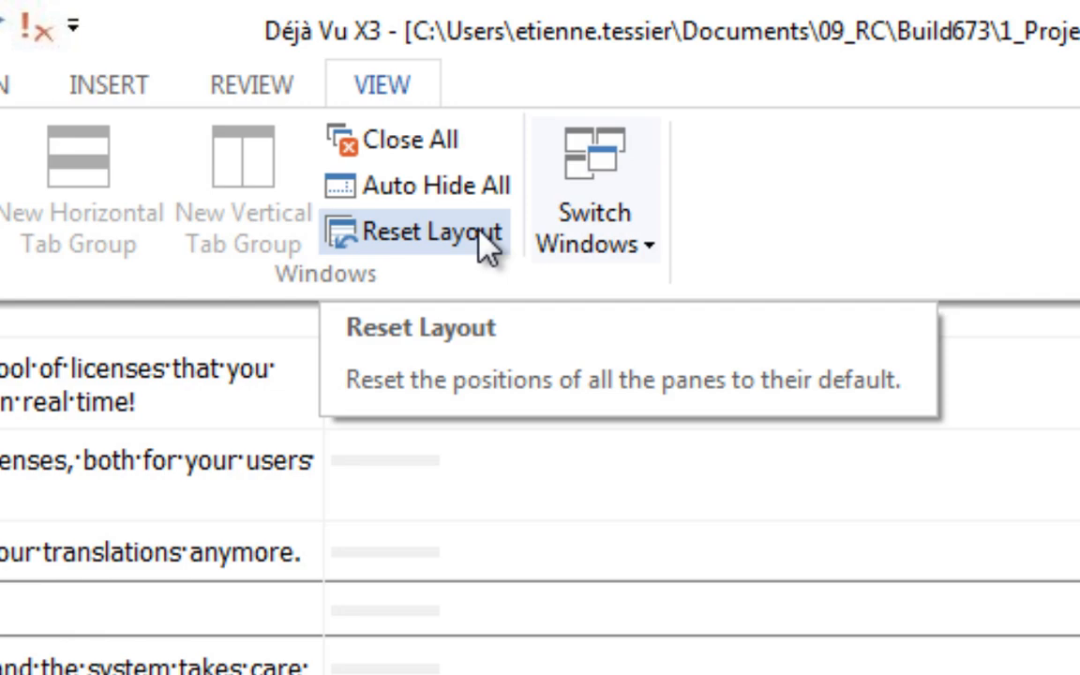
{"action": "left_click", "coordinate": [413, 230]}
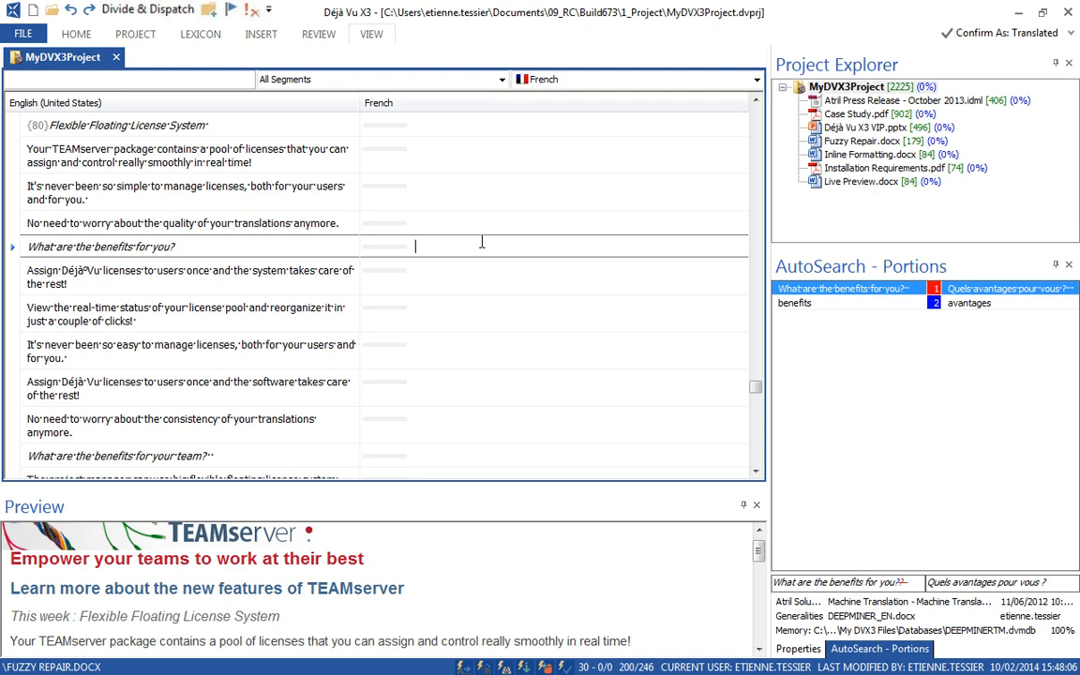
{"action": "mouse_move", "coordinate": [405, 178]}
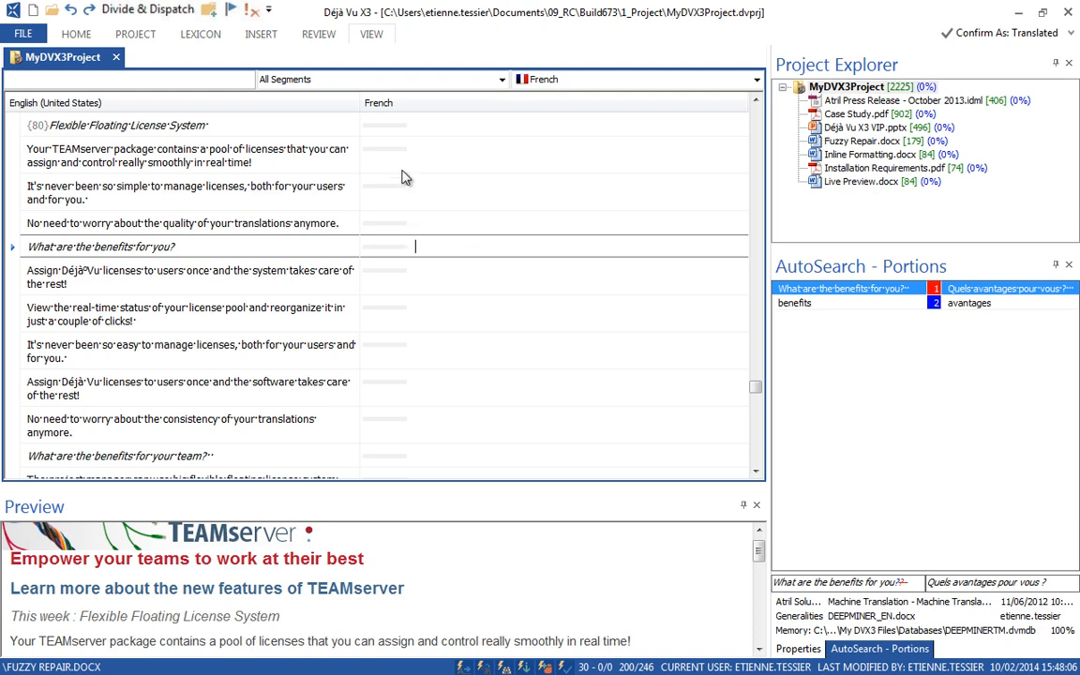
Open Memory.dvmdb from the My DVX2 work folder through File > Open > Browse
{"action": "left_click", "coordinate": [23, 40]}
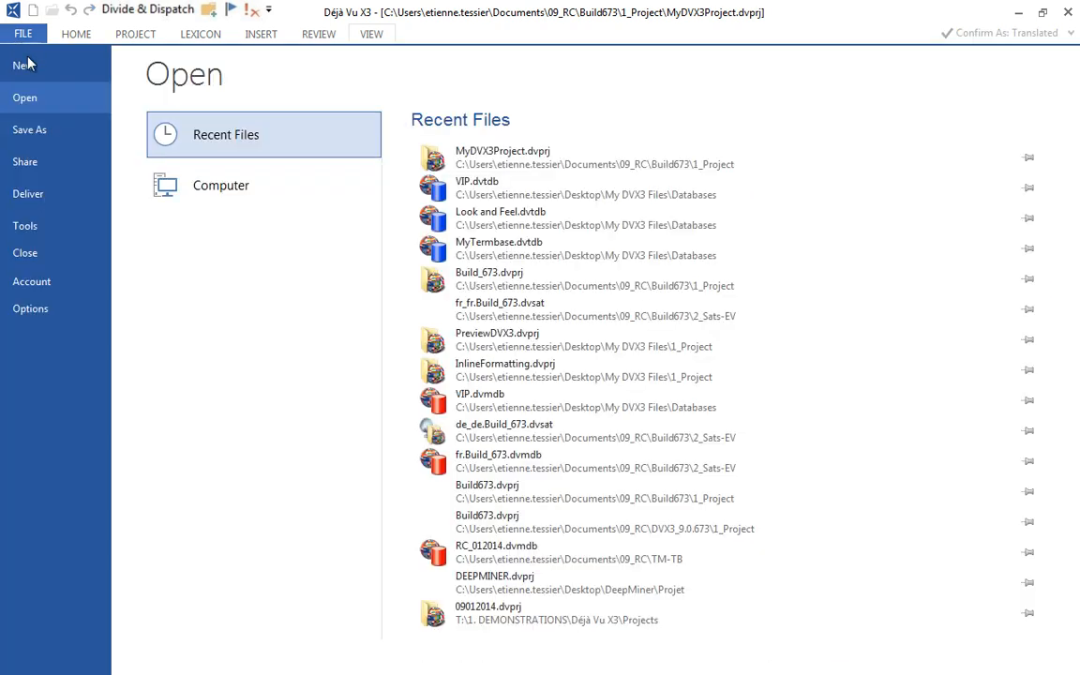
{"action": "left_click", "coordinate": [221, 185]}
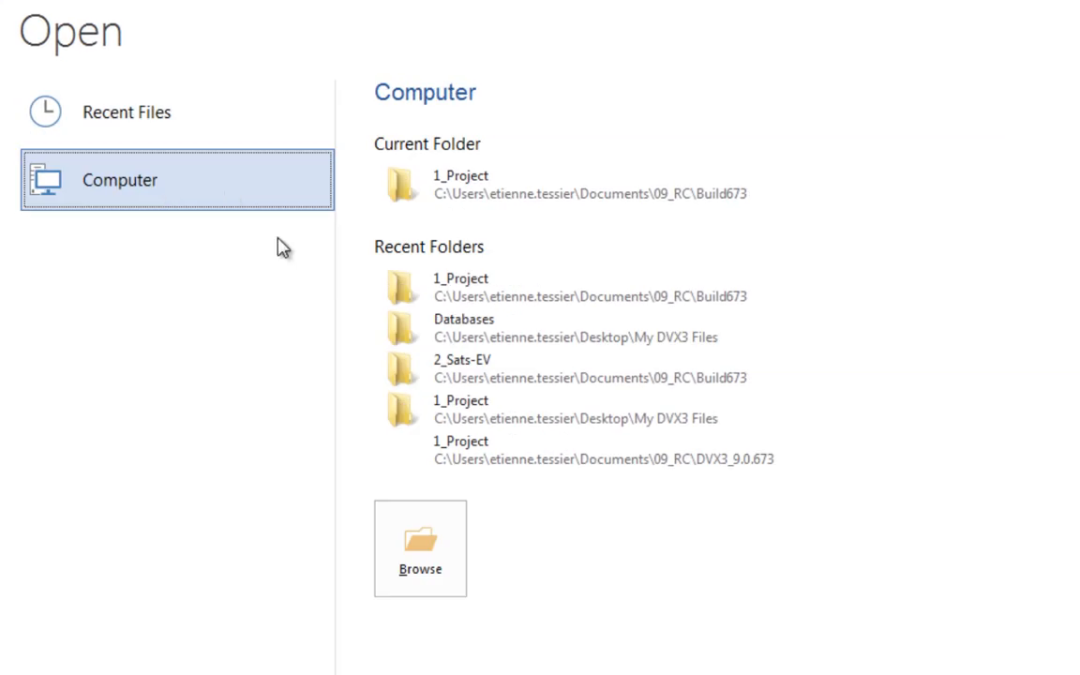
{"action": "left_click", "coordinate": [420, 558]}
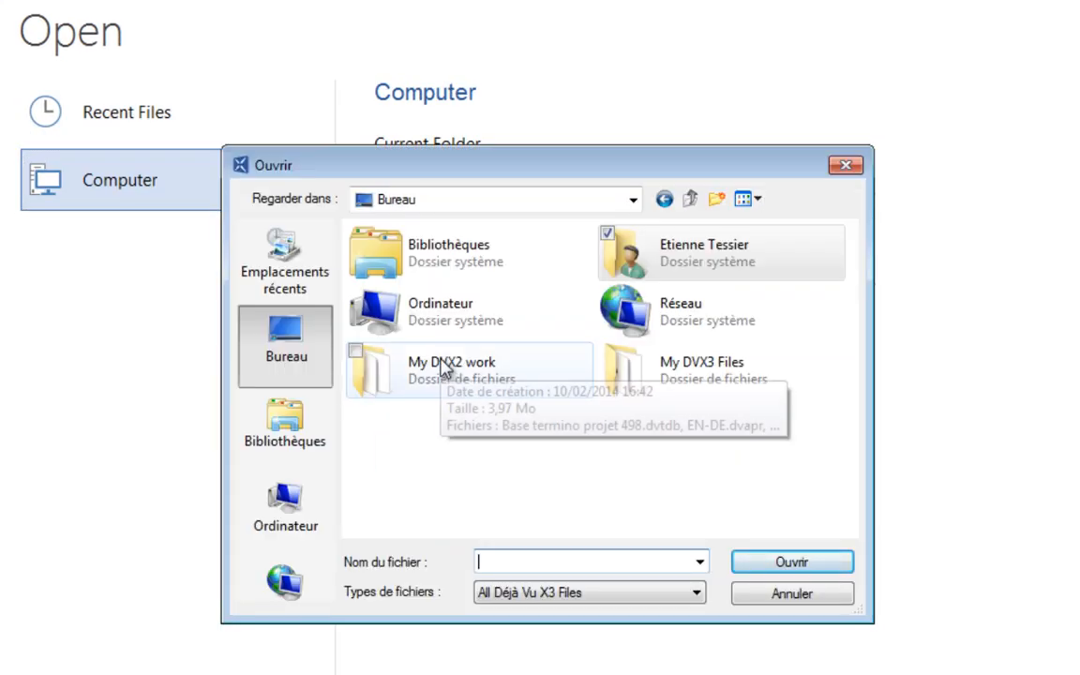
{"action": "double_click", "coordinate": [465, 369]}
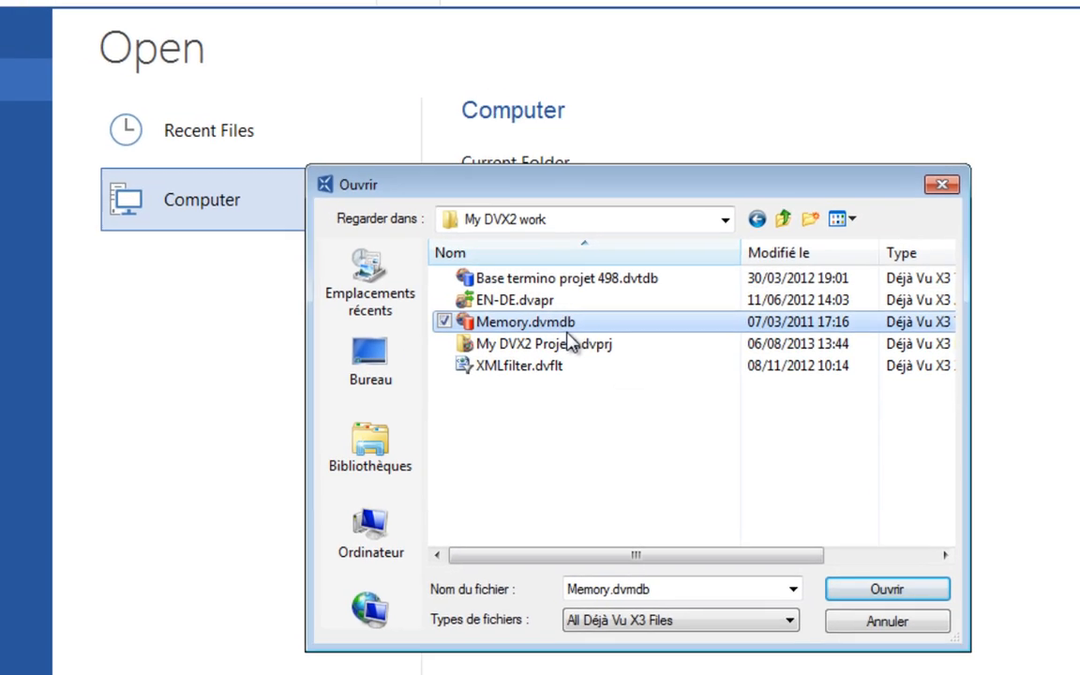
{"action": "left_click", "coordinate": [885, 595]}
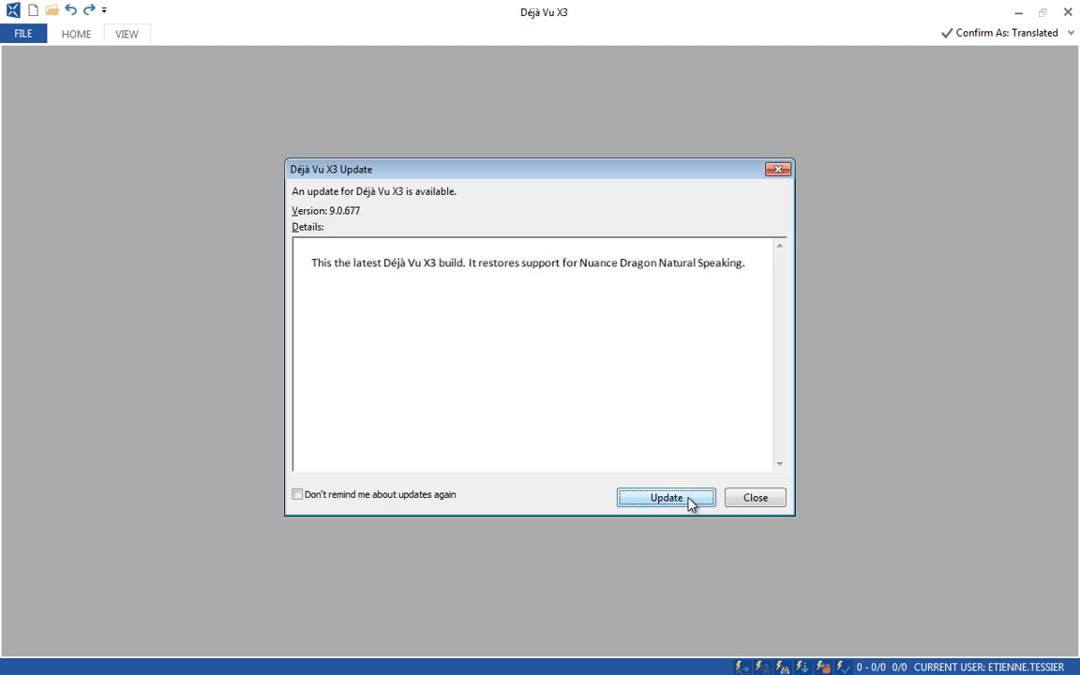
Install the 9.0.677 update, then view the Account page in the backstage
{"action": "left_click", "coordinate": [666, 496]}
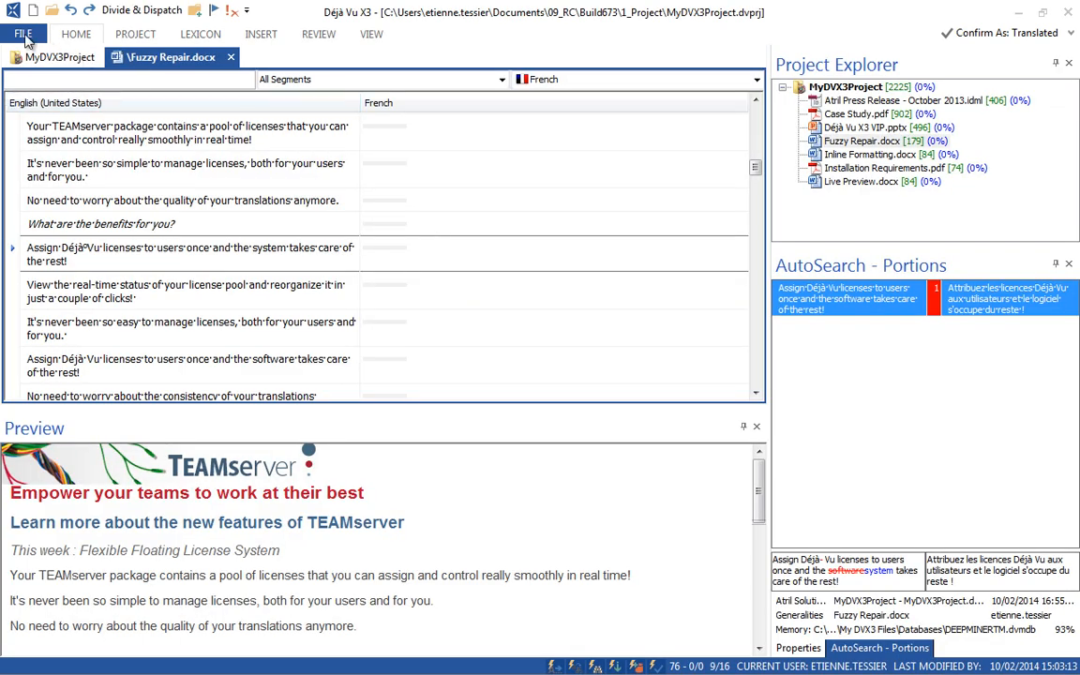
{"action": "left_click", "coordinate": [26, 42]}
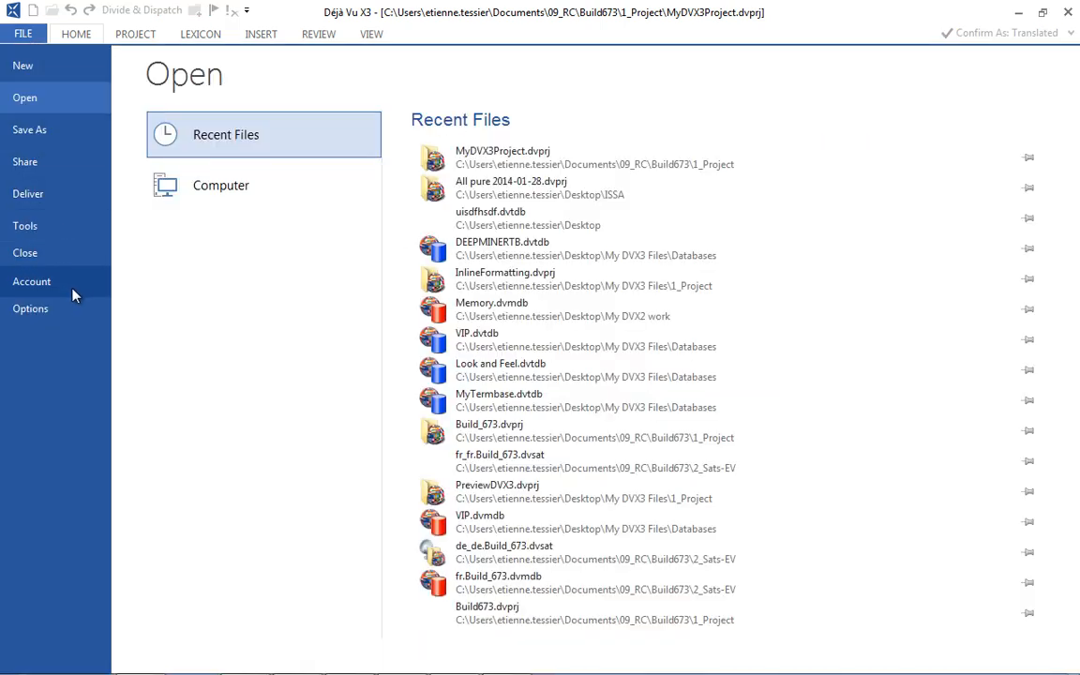
{"action": "left_click", "coordinate": [31, 281]}
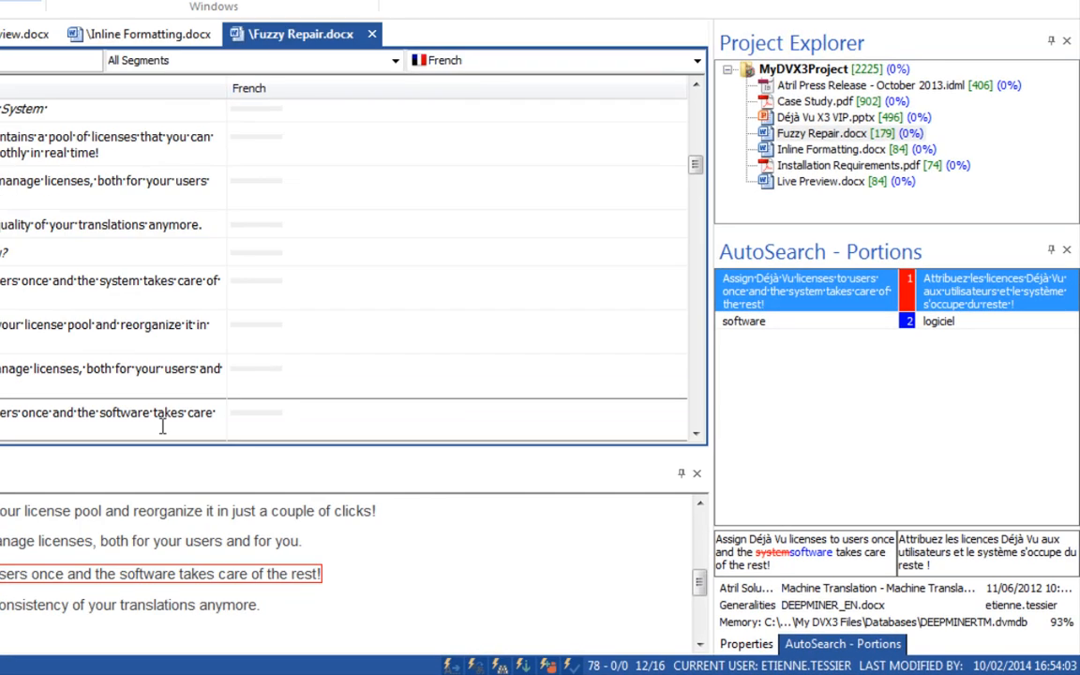
{"action": "mouse_move", "coordinate": [954, 292]}
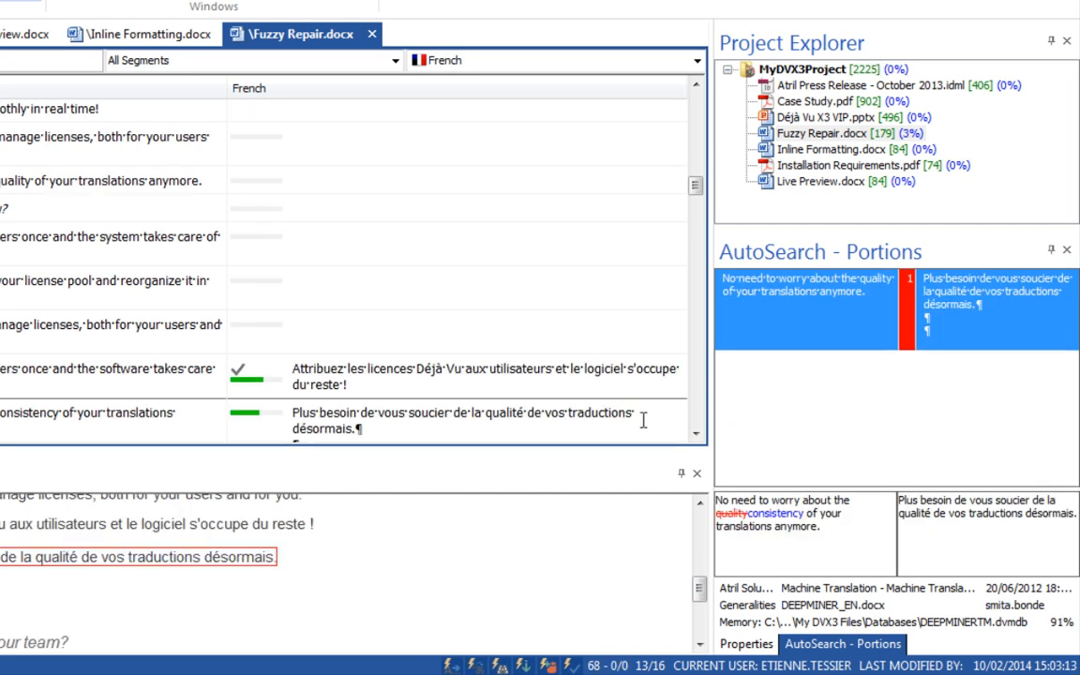
Select the word 'qualité' in the French translation
{"action": "double_click", "coordinate": [499, 264]}
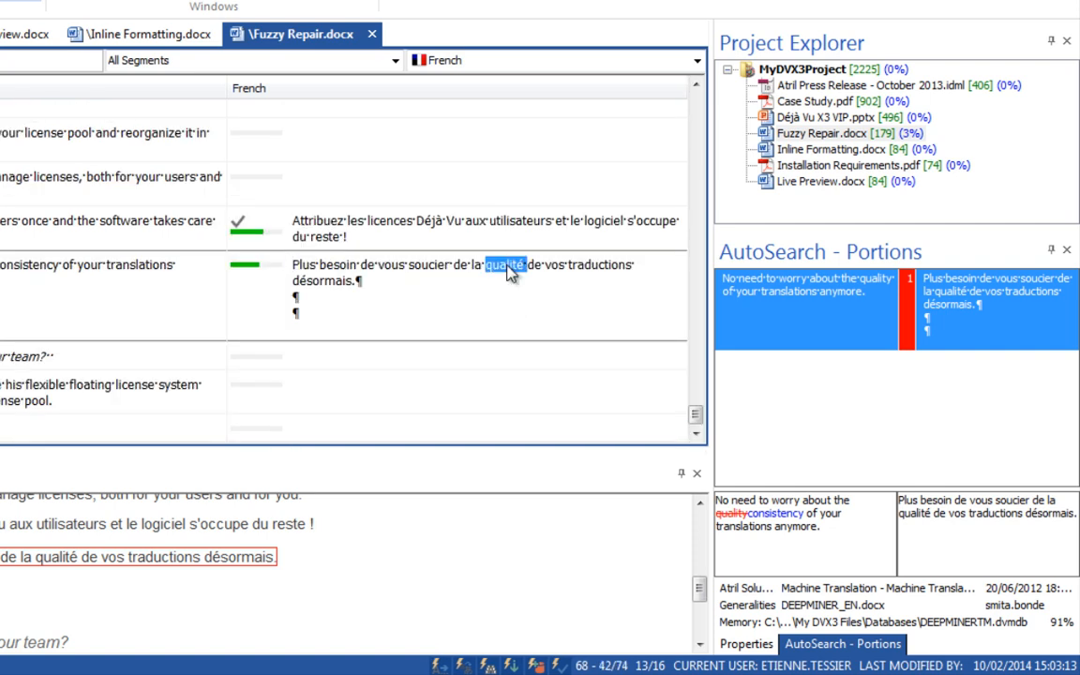